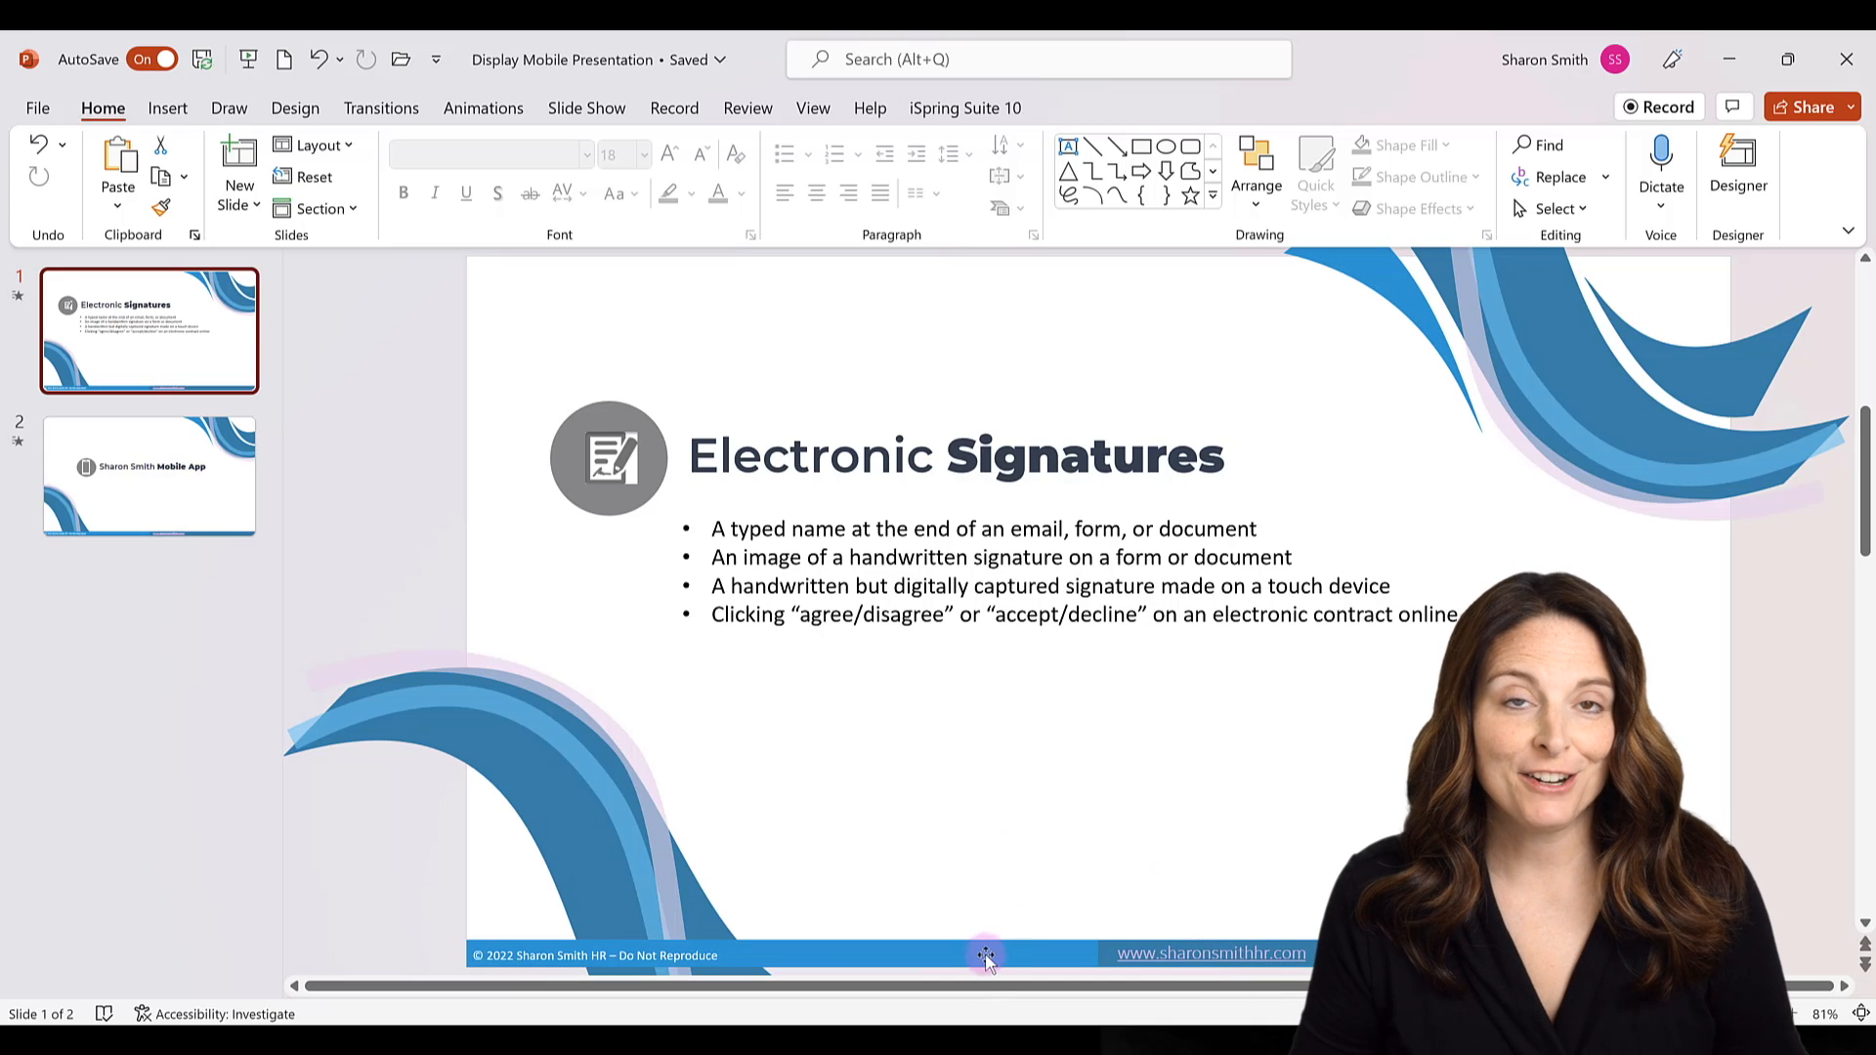
- Select the slide 2 thumbnail to make the mobile app title slide current
{"action": "left_click", "coordinate": [148, 475]}
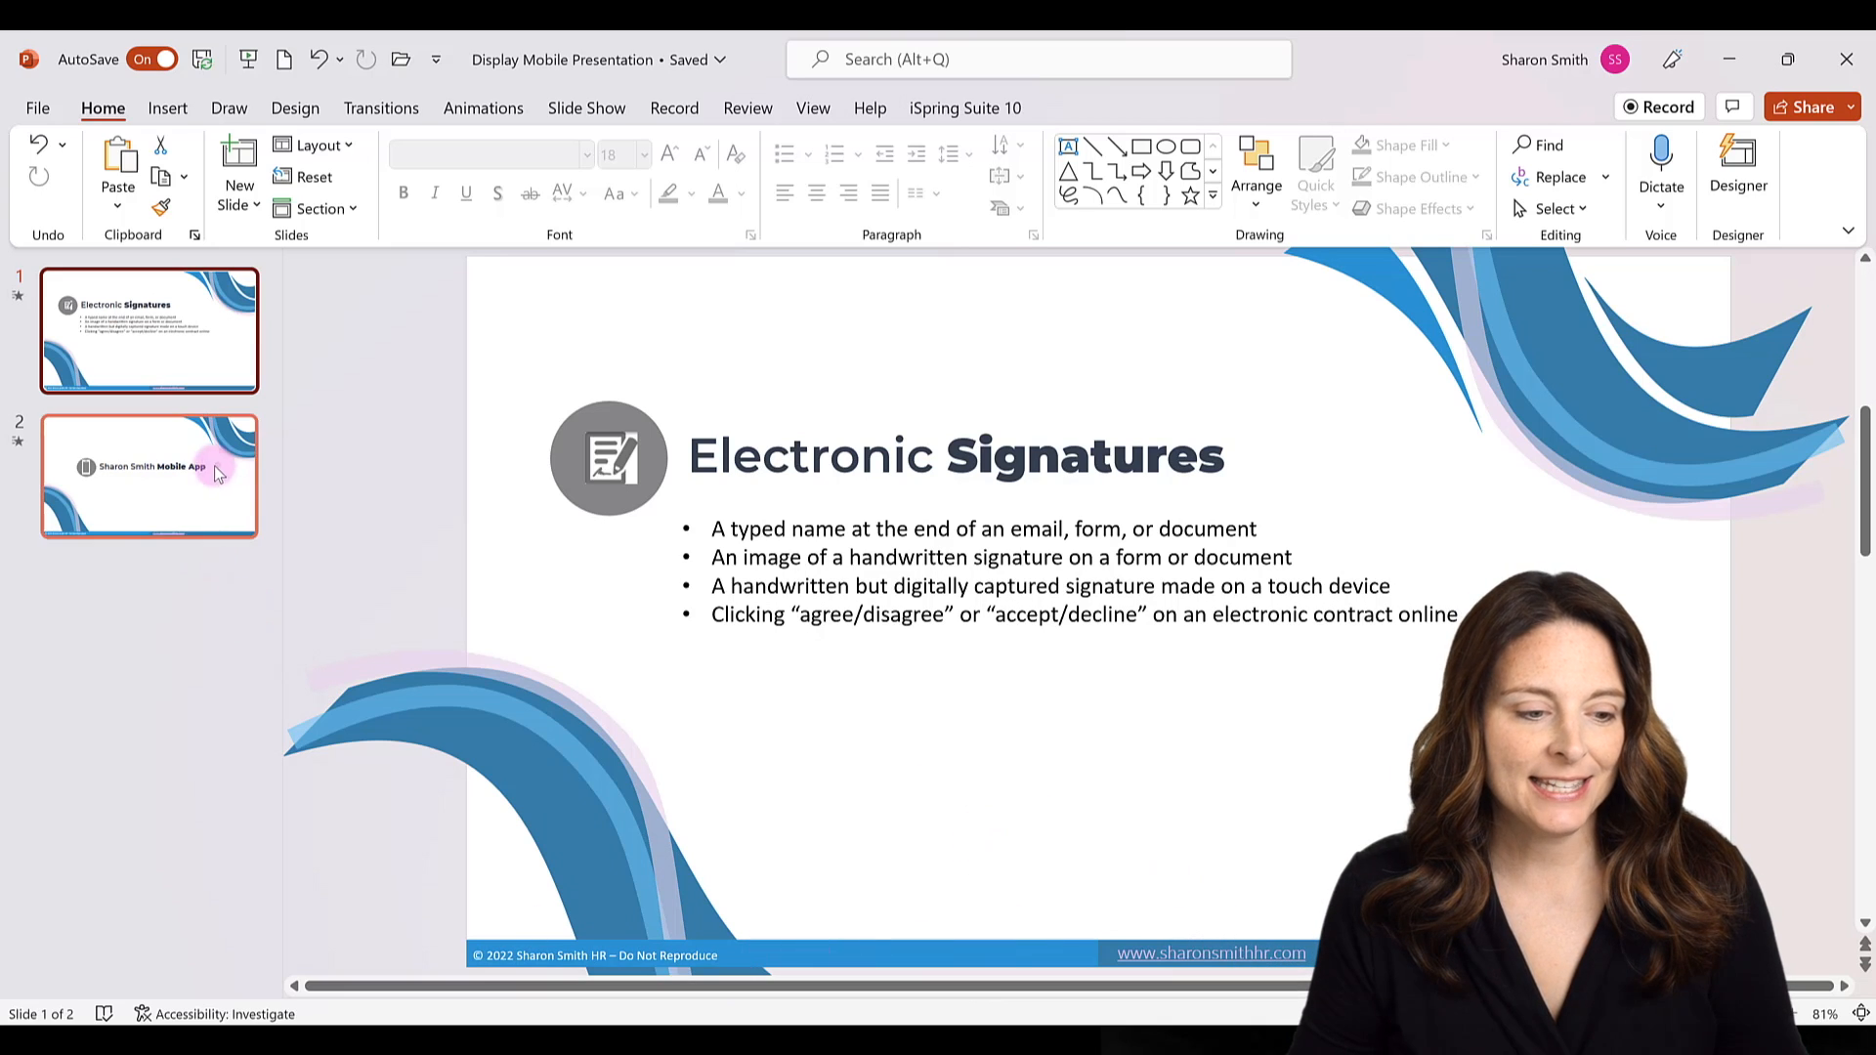
{"action": "left_click", "coordinate": [148, 475]}
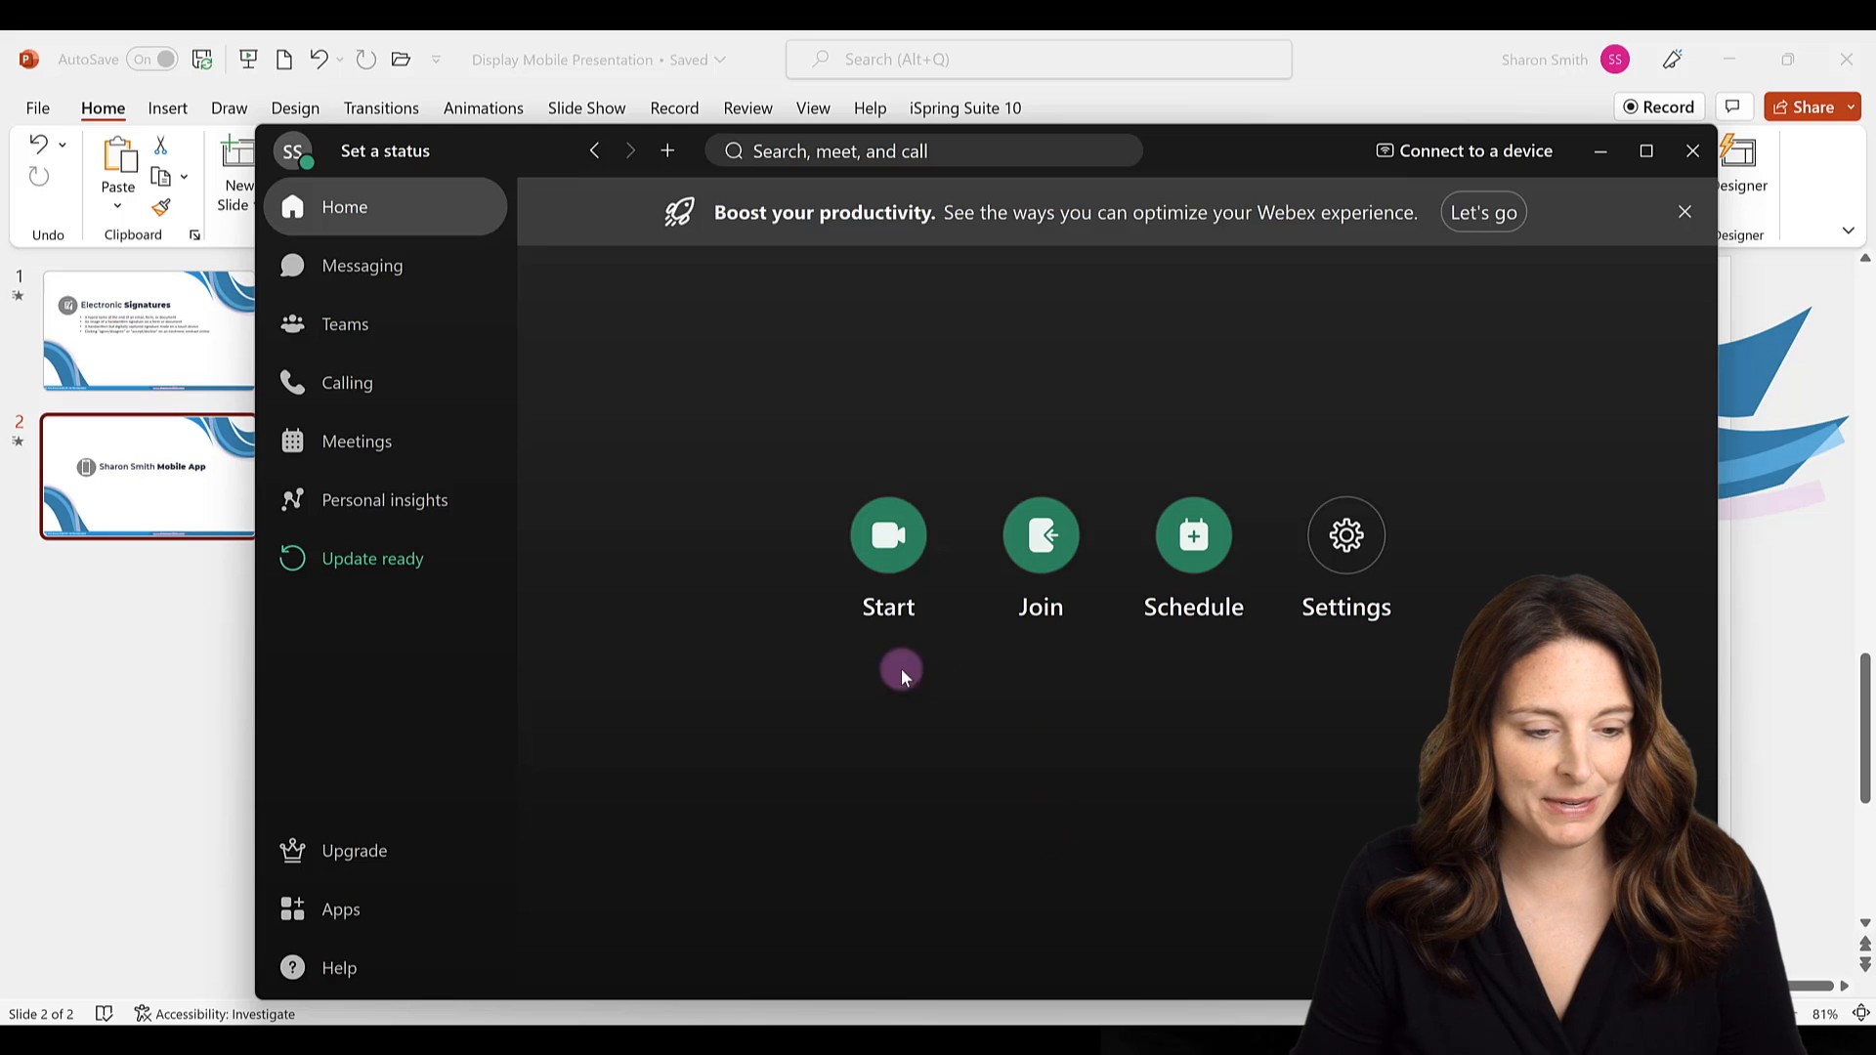
{"action": "mouse_move", "coordinate": [380, 442]}
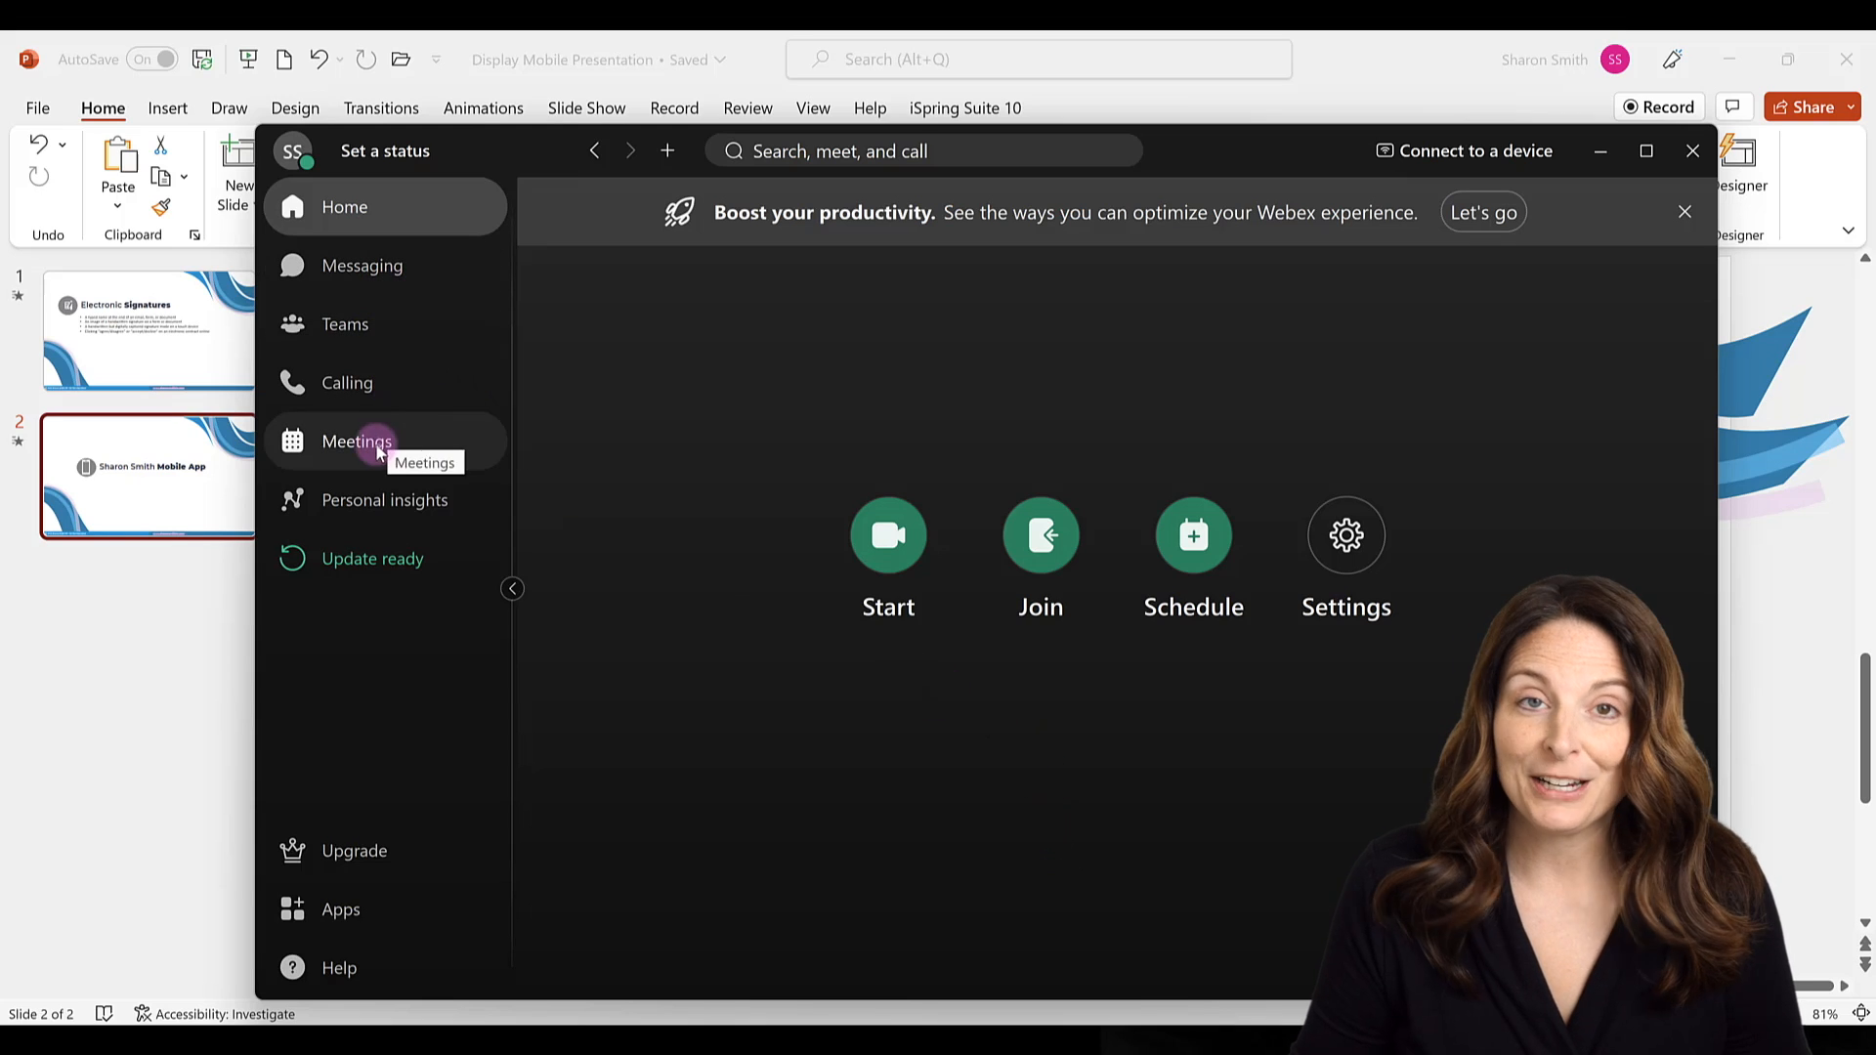
- Start the 4:30–5:00 PM scheduled meeting from the Webex Meetings list
{"action": "left_click", "coordinate": [357, 440]}
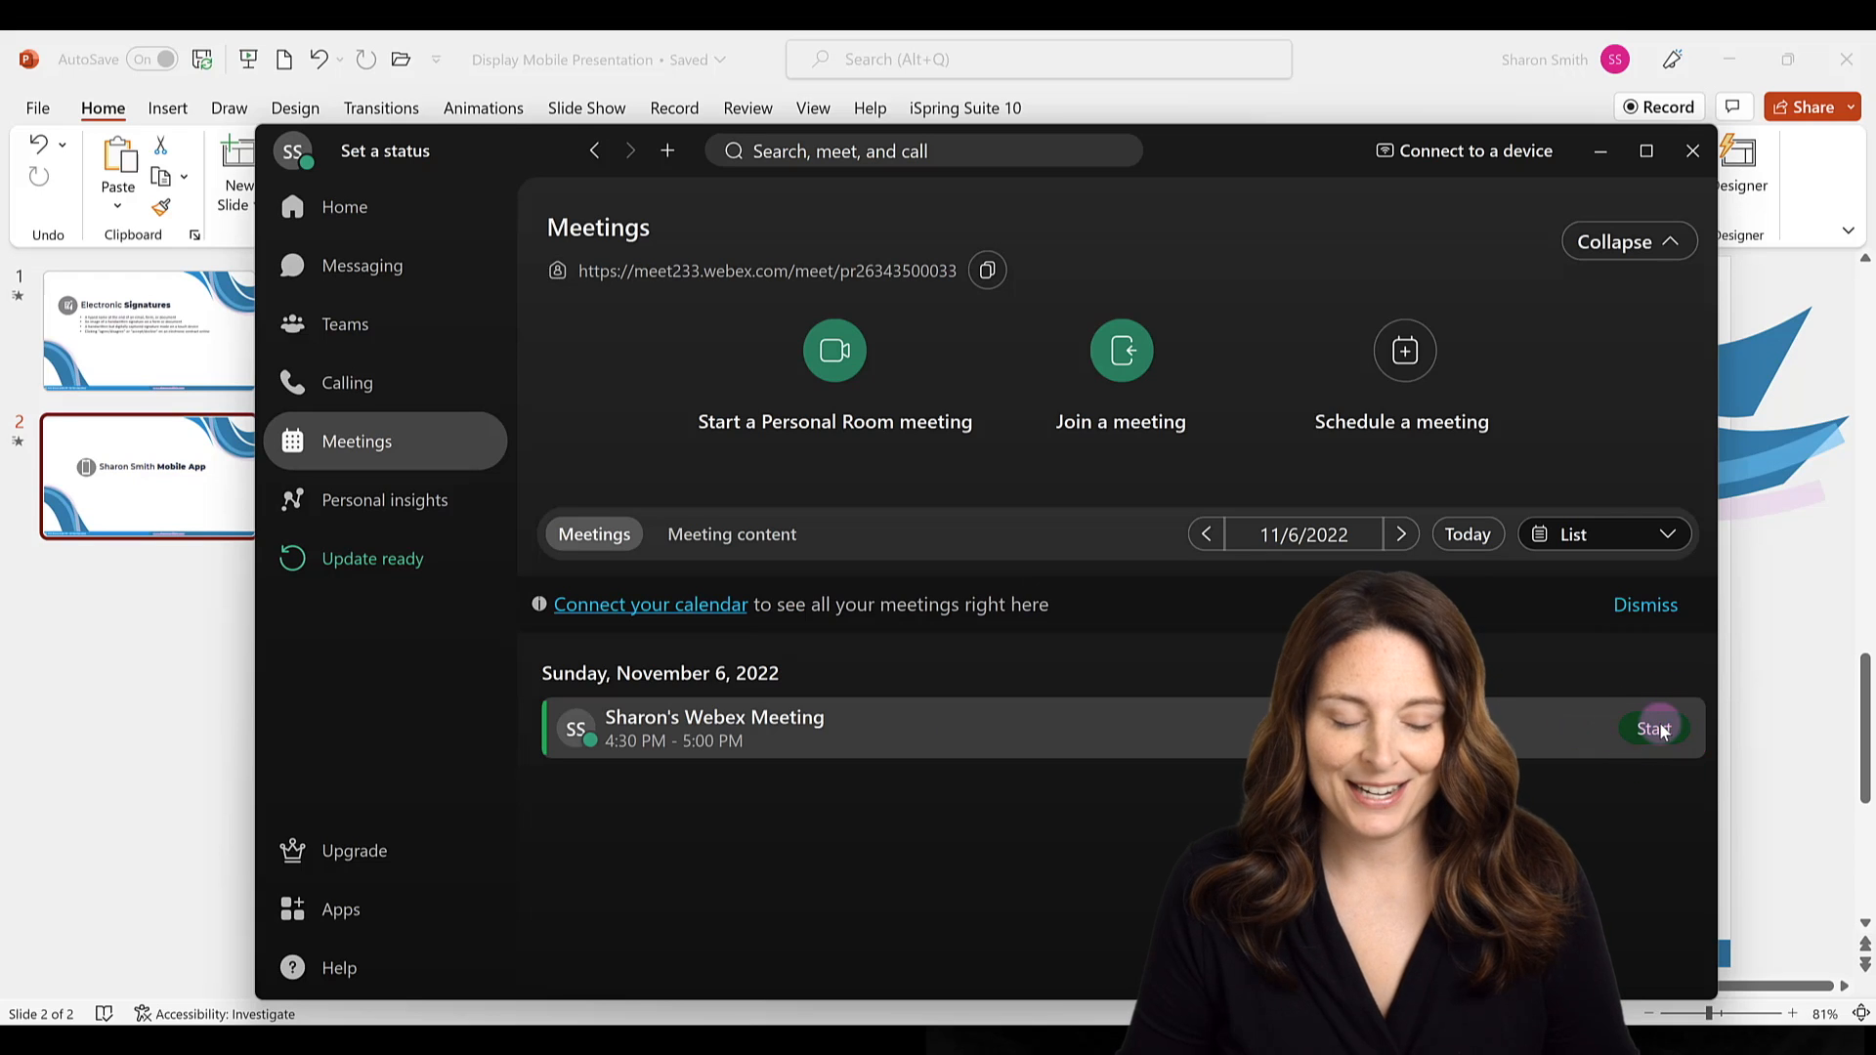
{"action": "left_click", "coordinate": [1652, 729]}
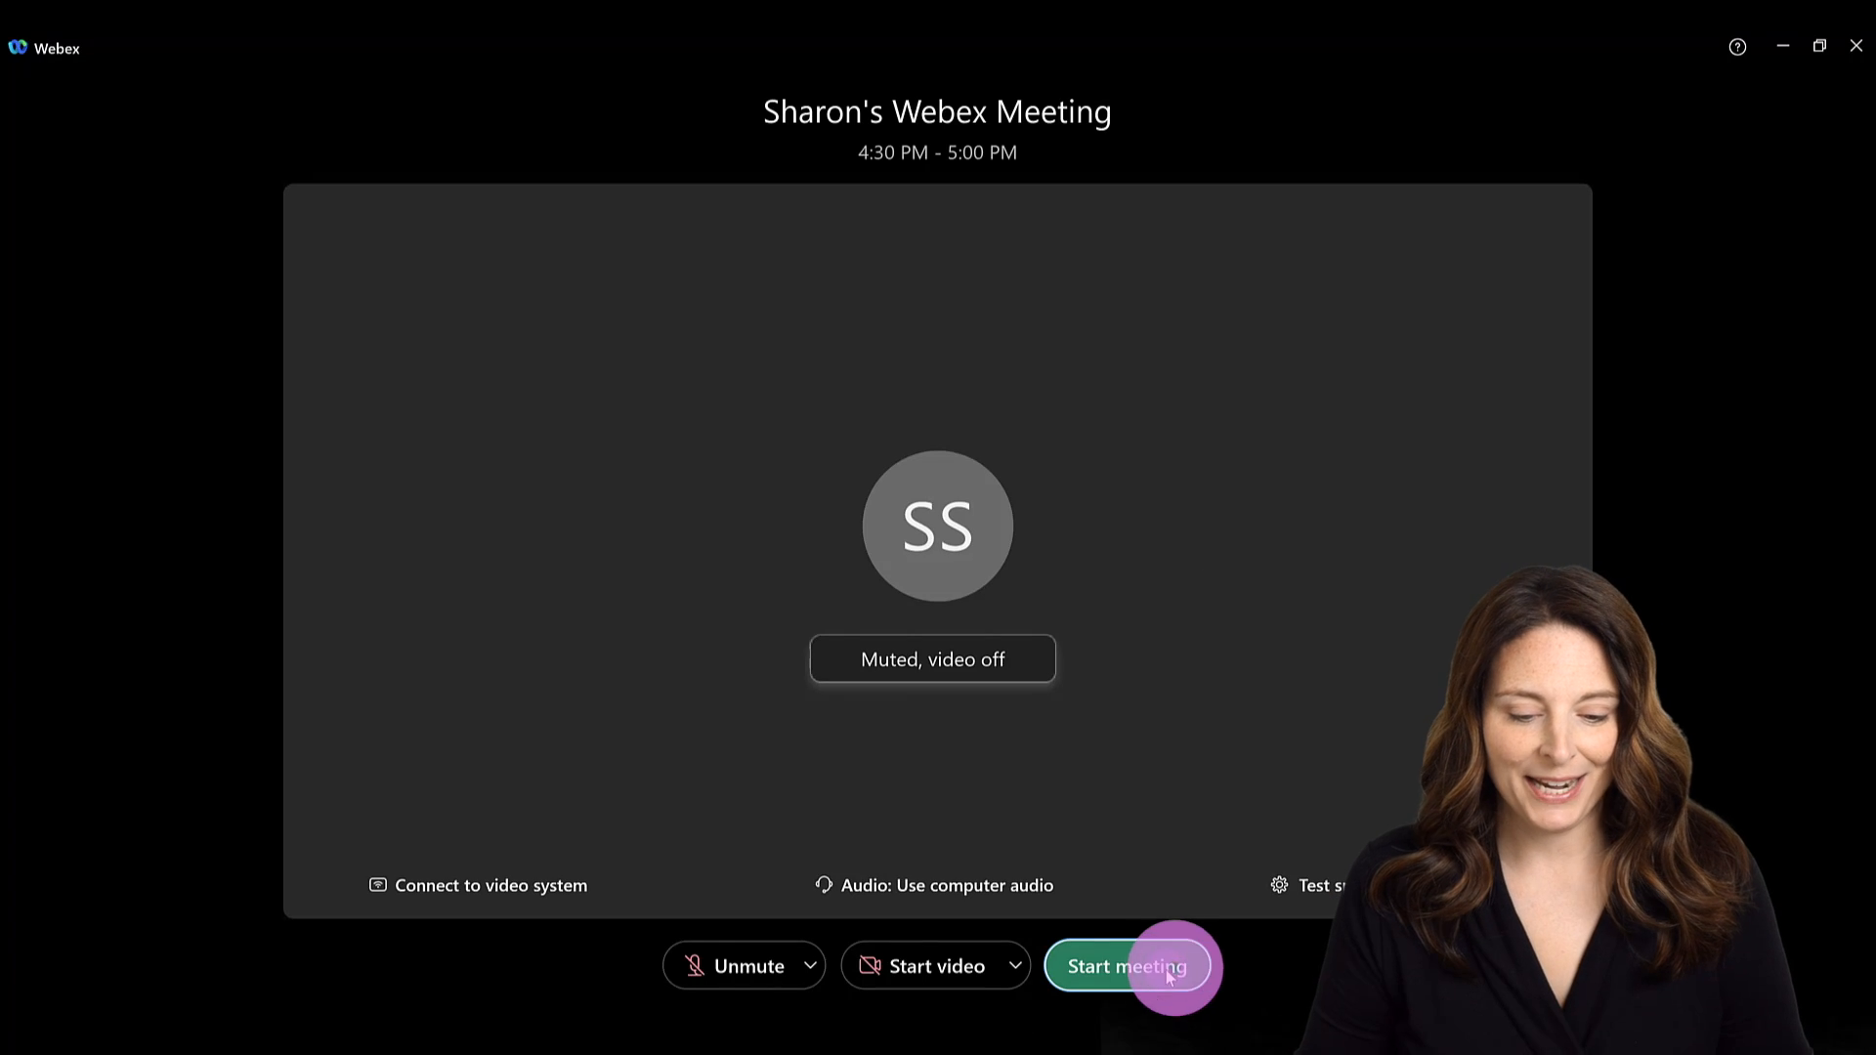
- Start the meeting and share Screen 1
{"action": "left_click", "coordinate": [1127, 965]}
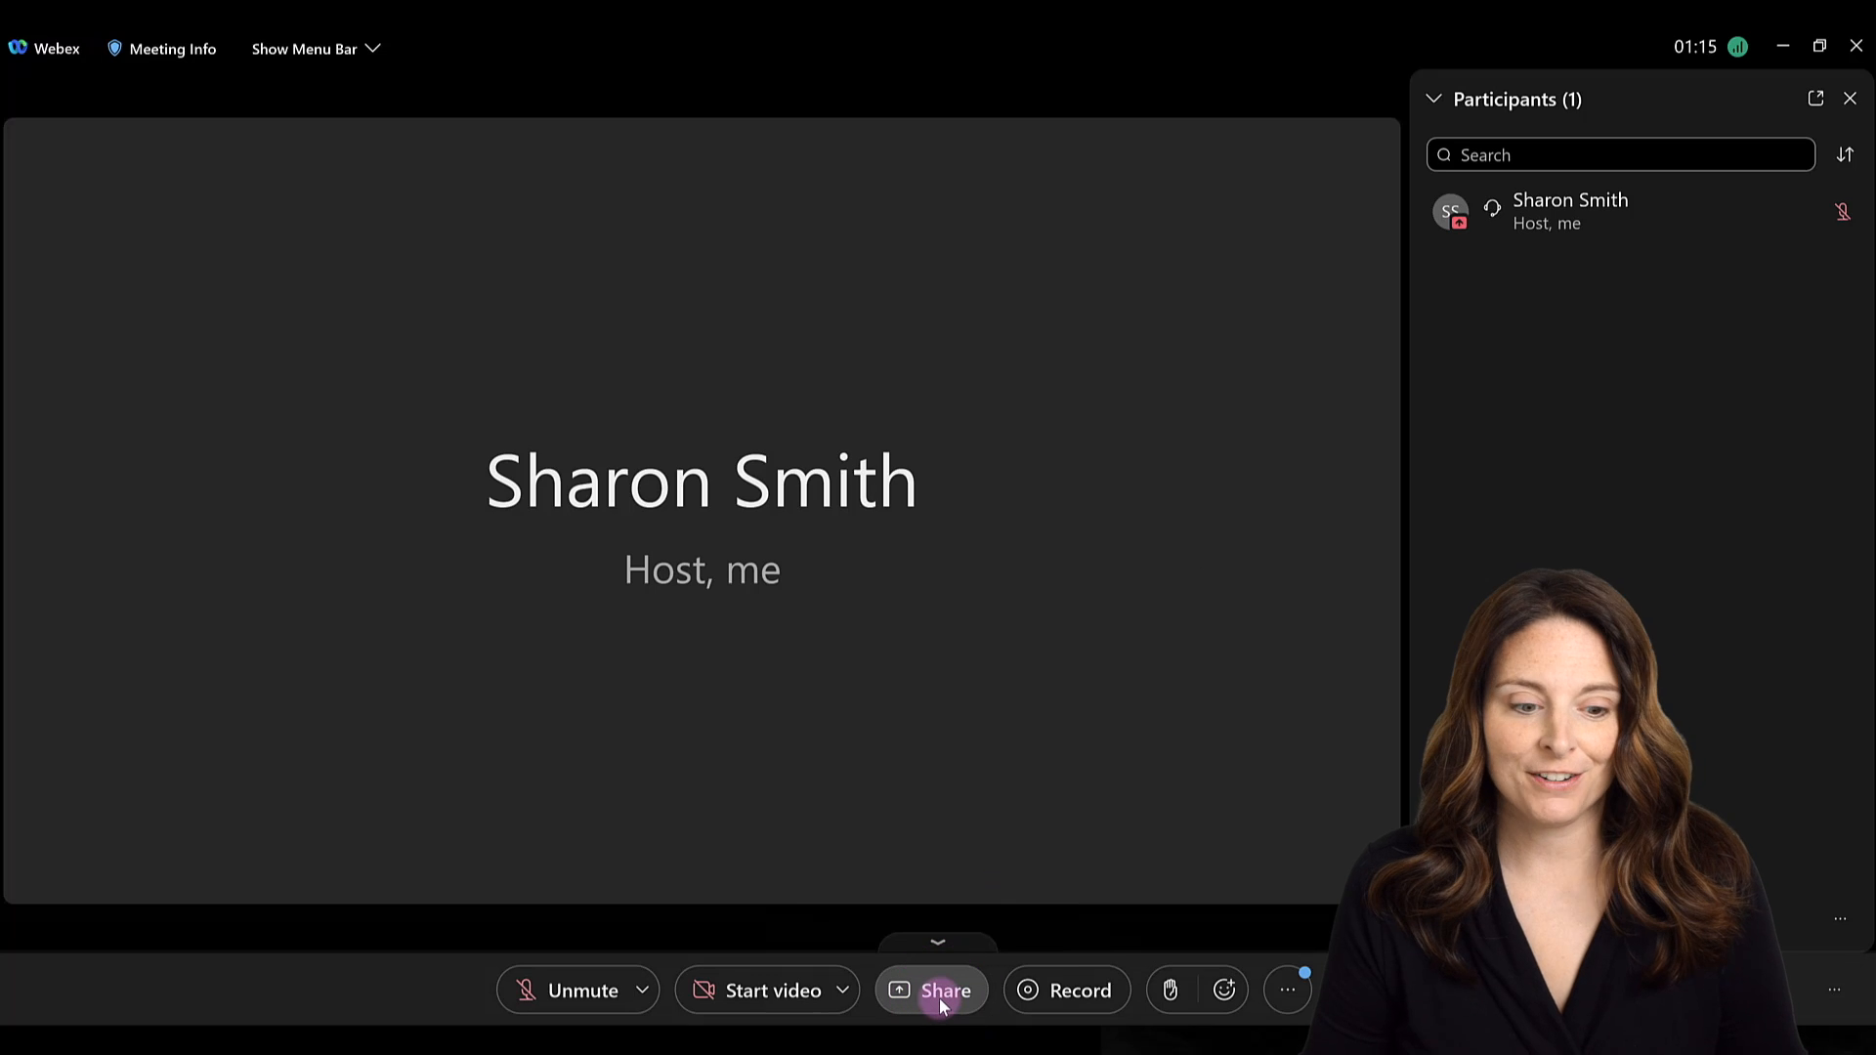
{"action": "left_click", "coordinate": [943, 990]}
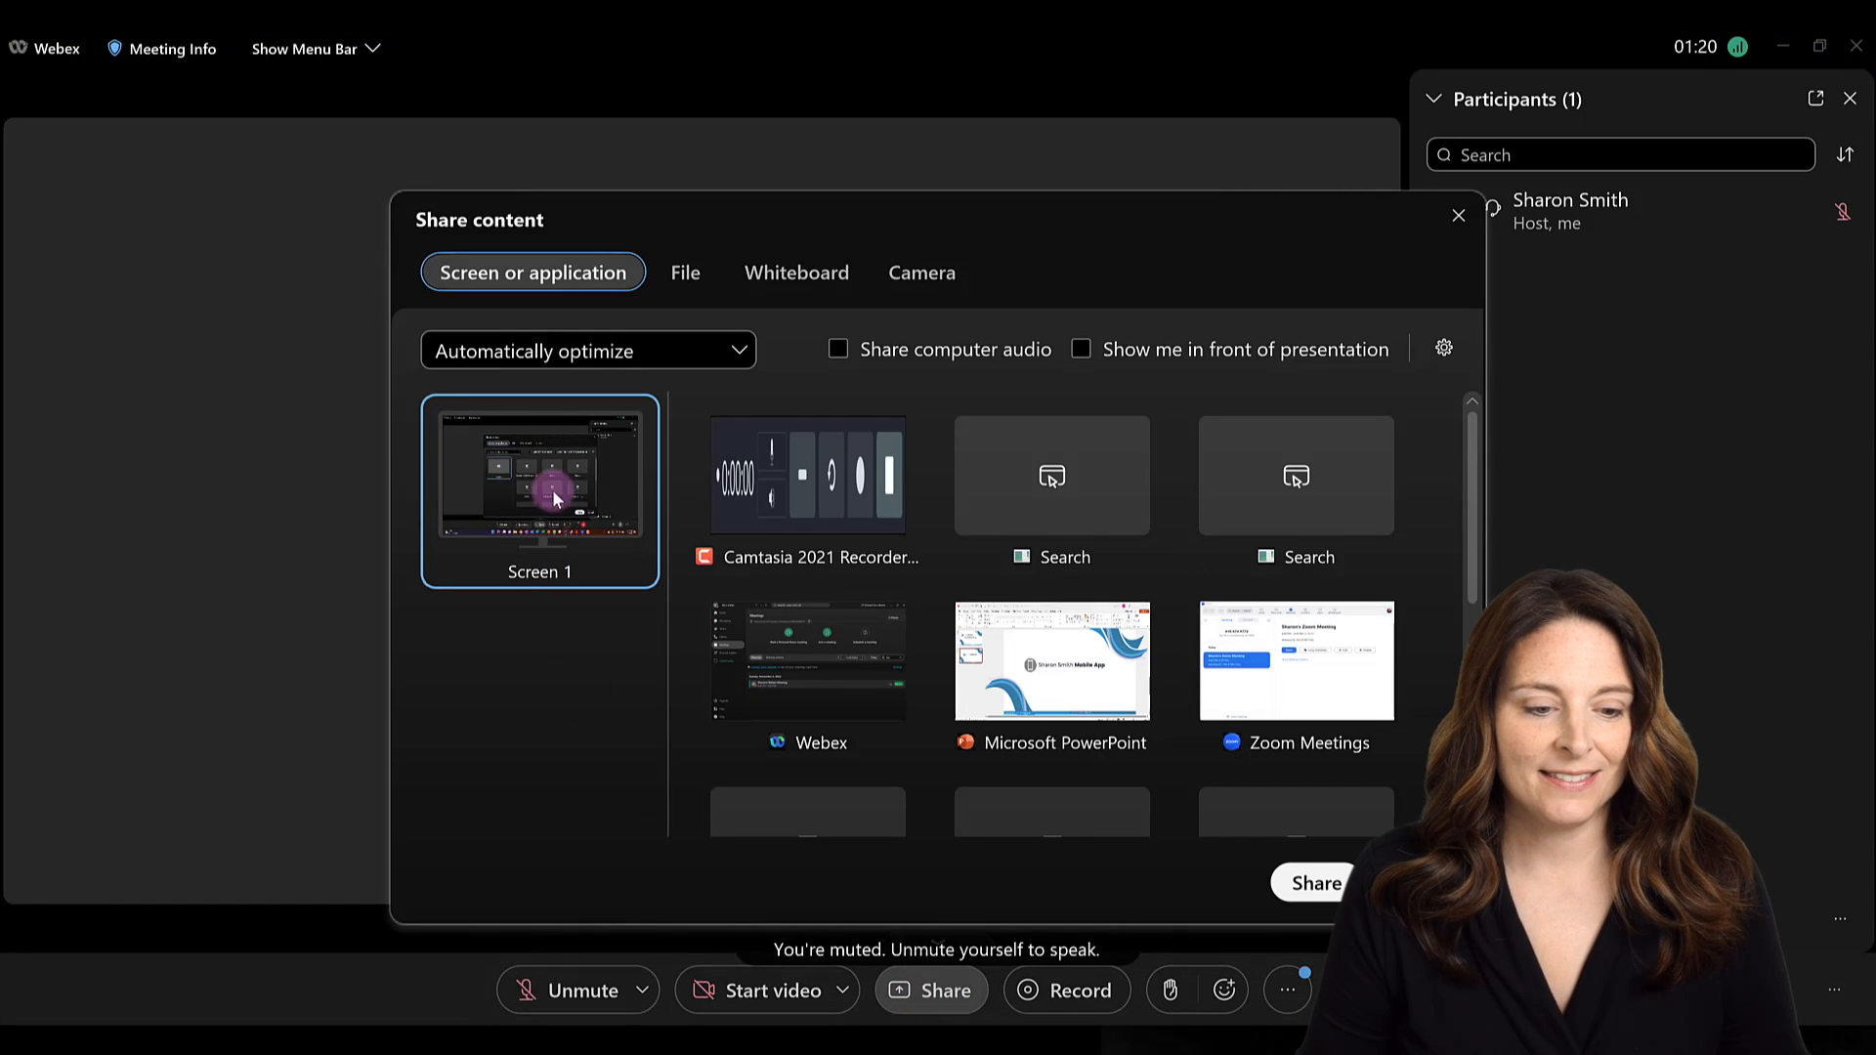
{"action": "mouse_move", "coordinate": [501, 713]}
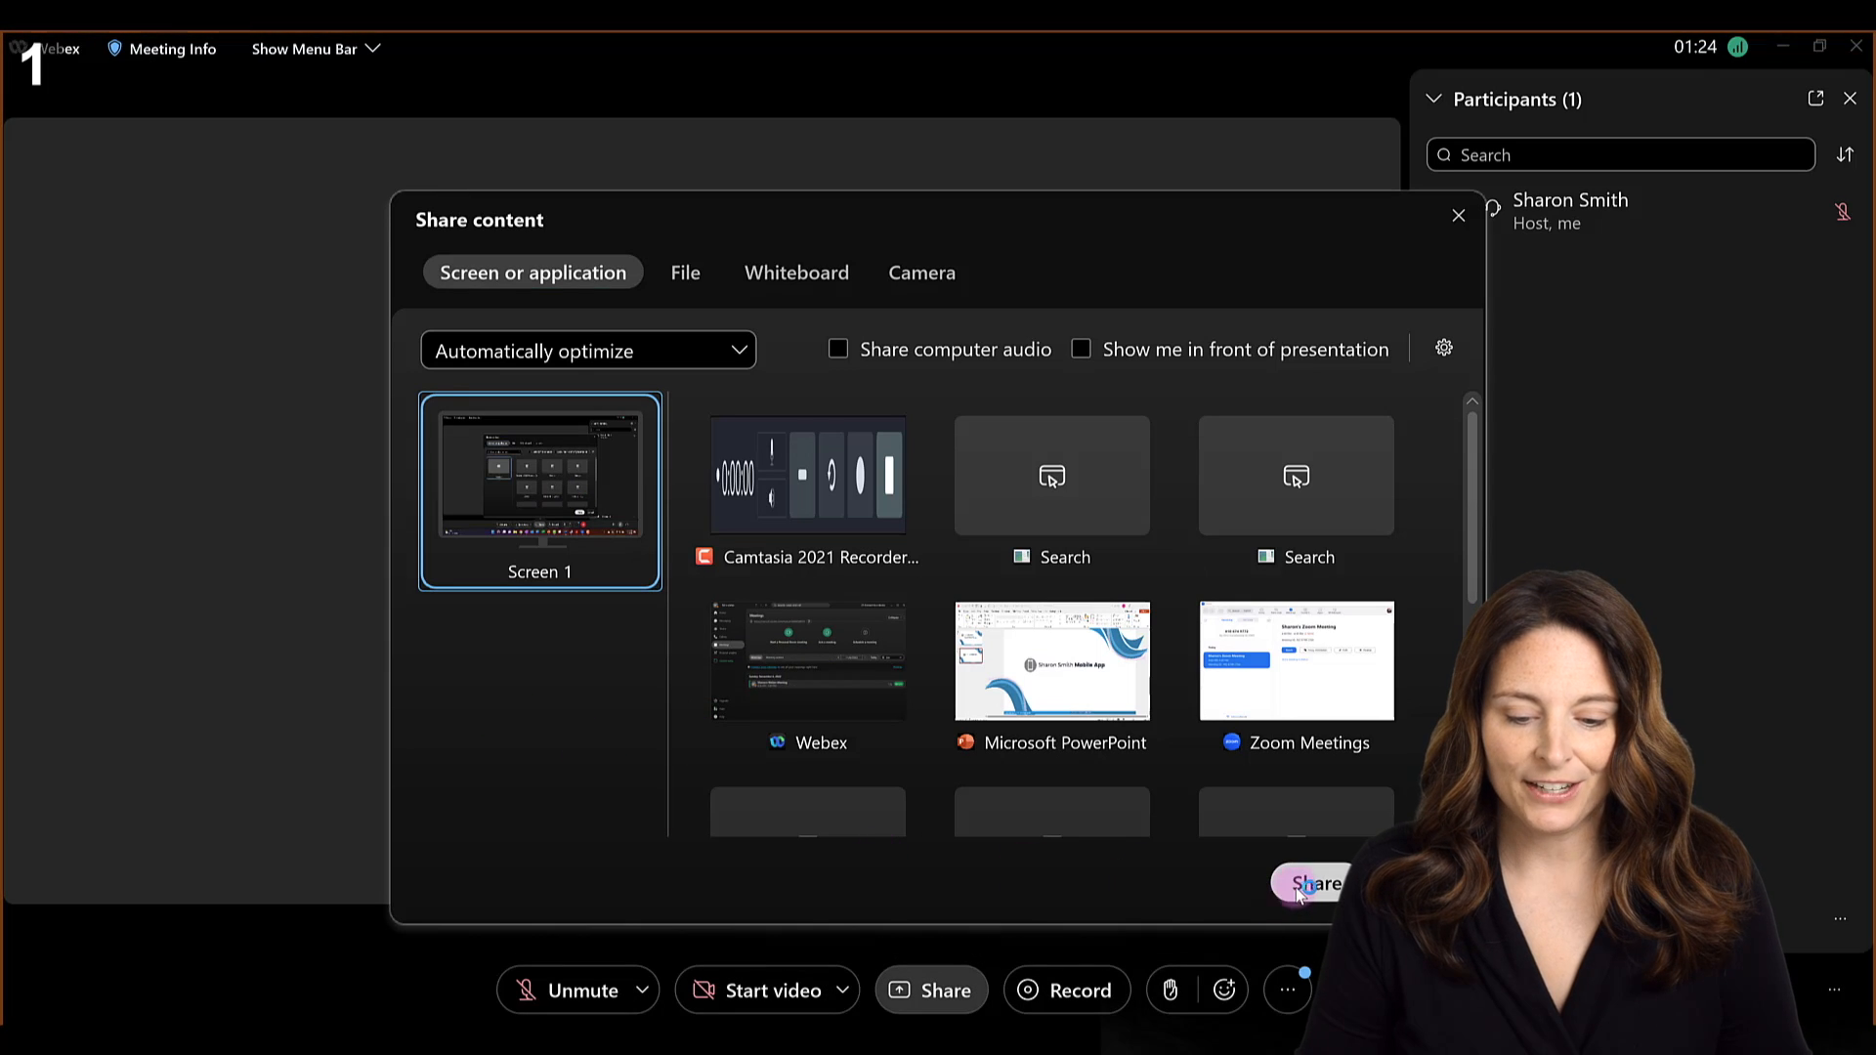
{"action": "left_click", "coordinate": [1309, 883]}
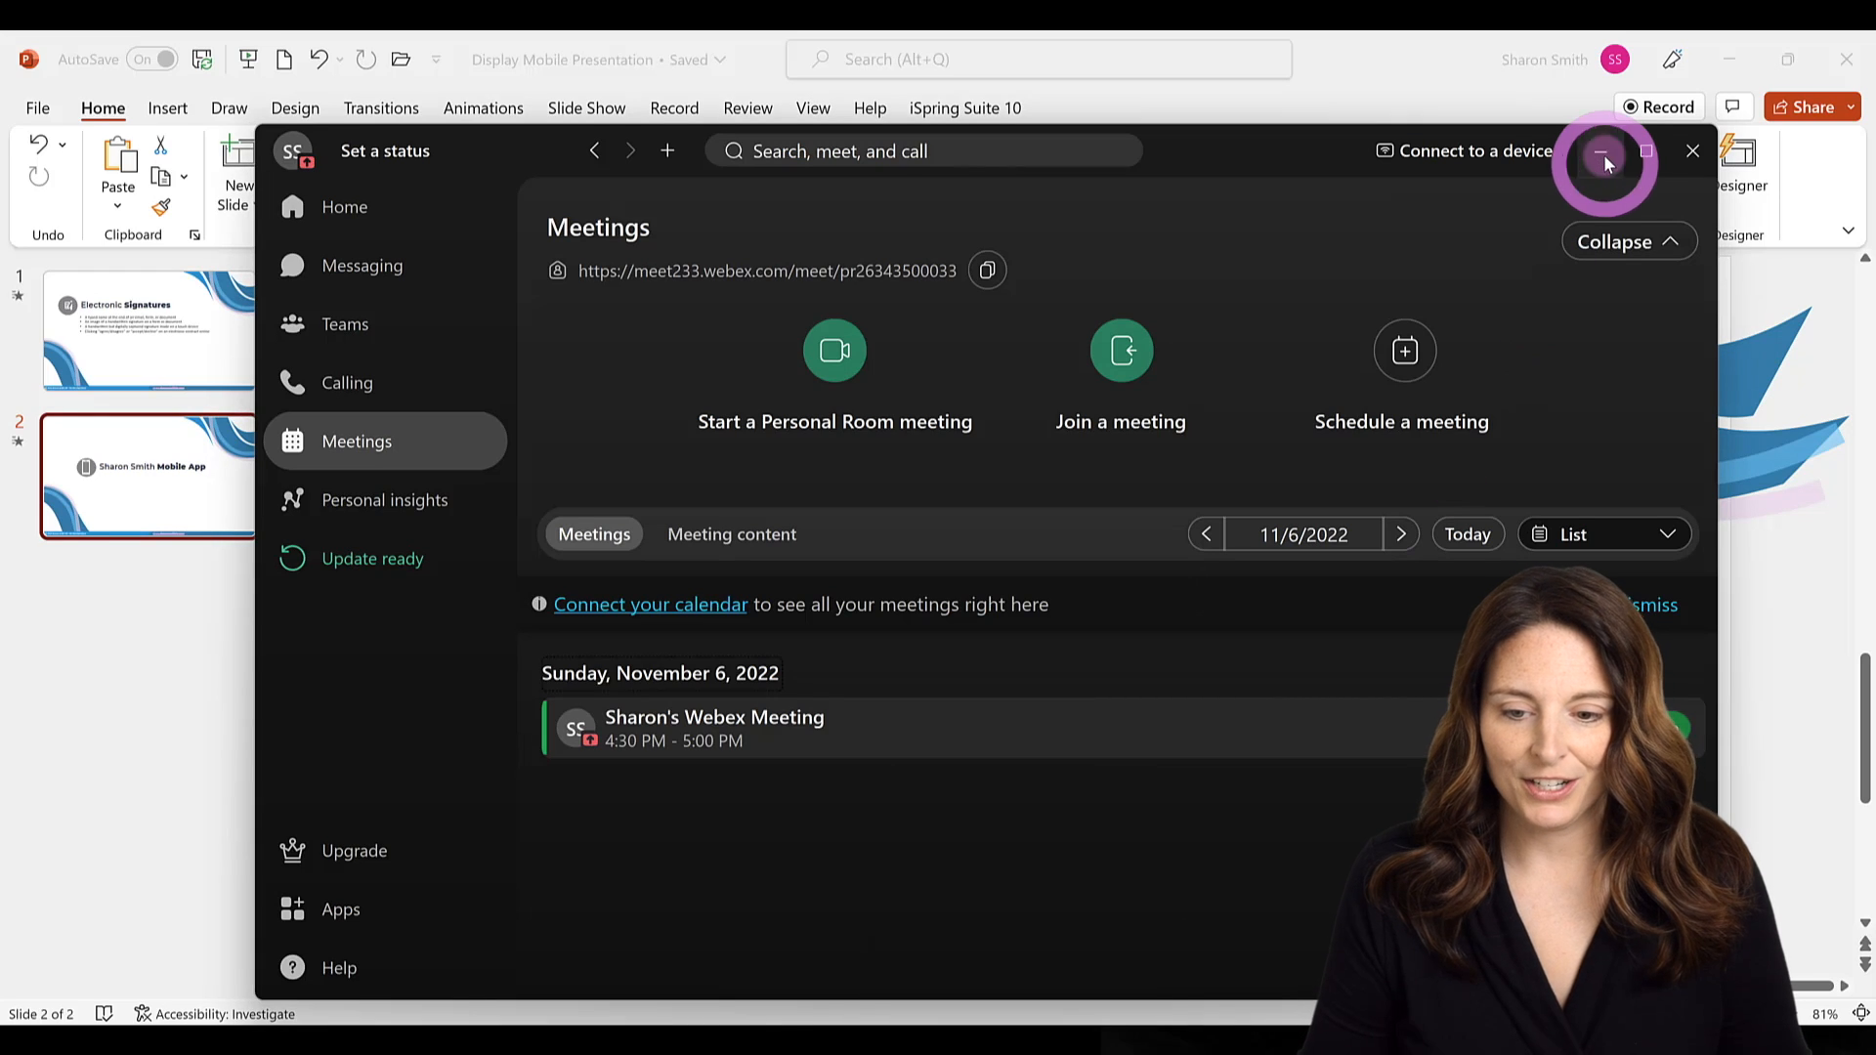
- Minimize the main Webex window to bring the live meeting view forward
{"action": "left_click", "coordinate": [1603, 150]}
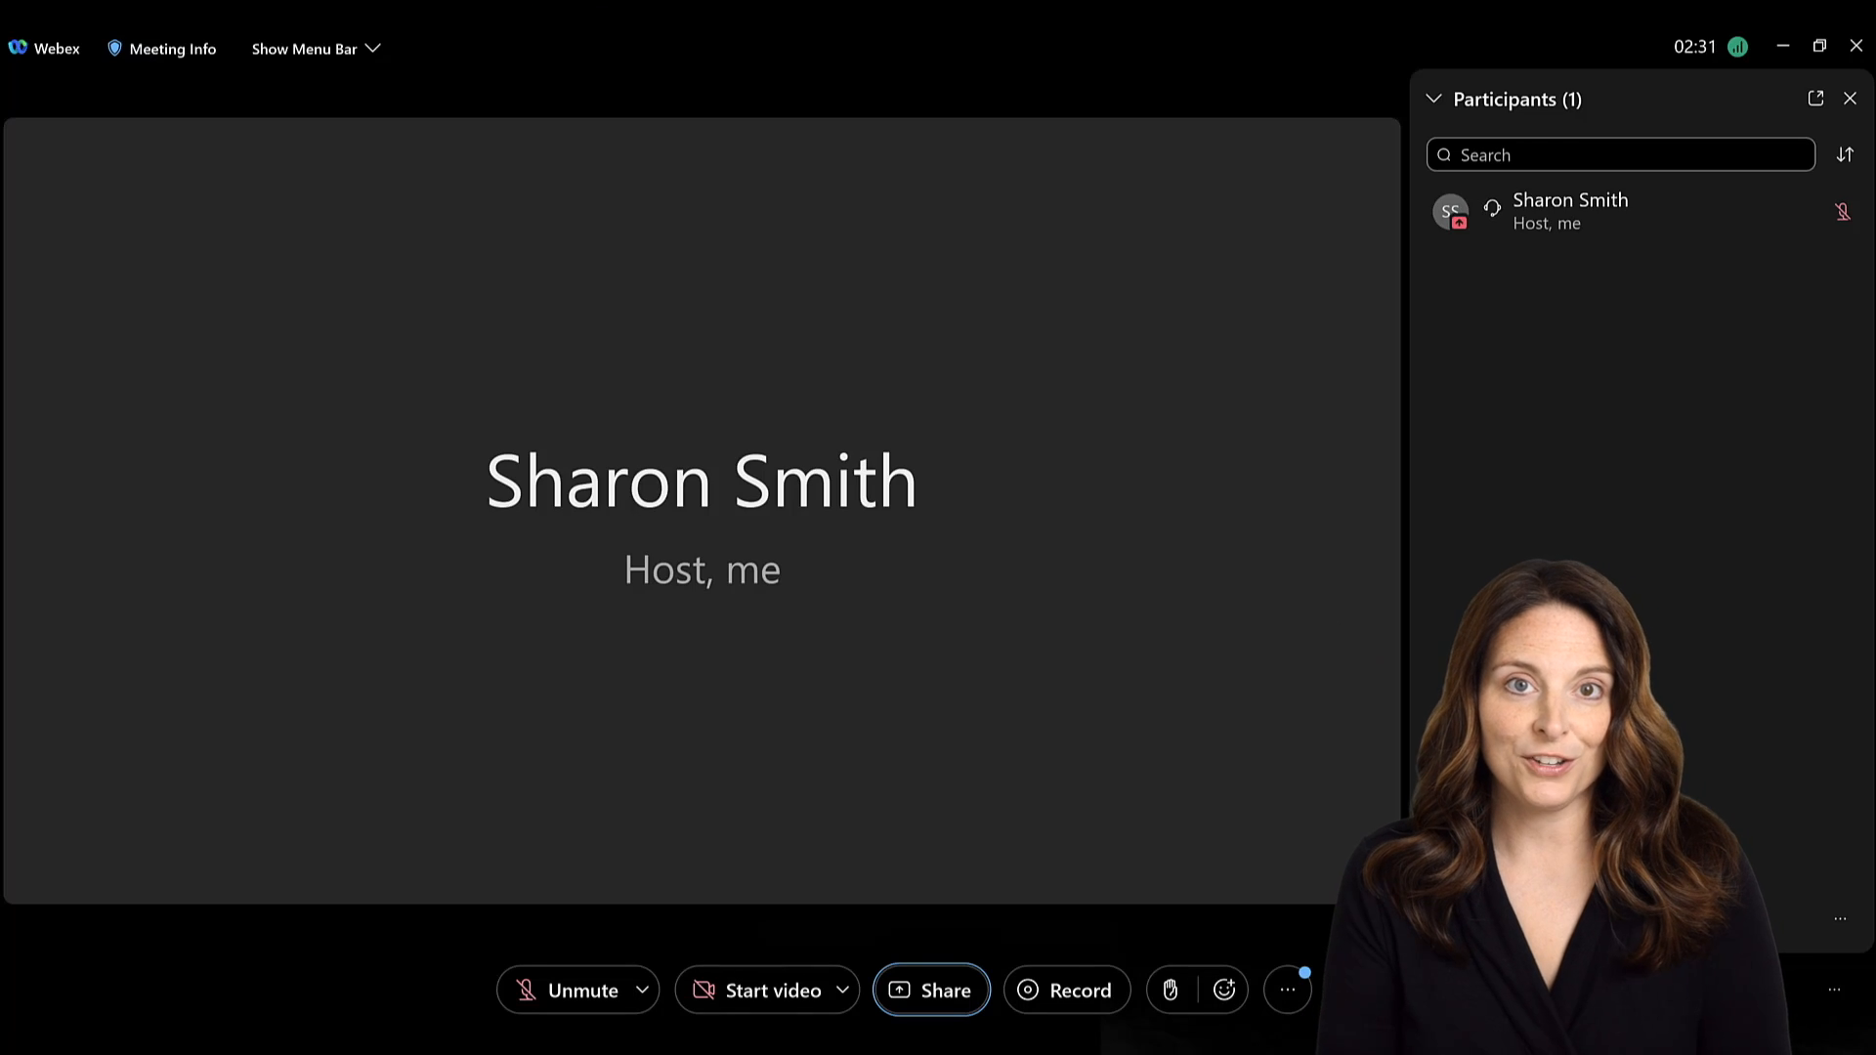
{"action": "left_click", "coordinate": [931, 990]}
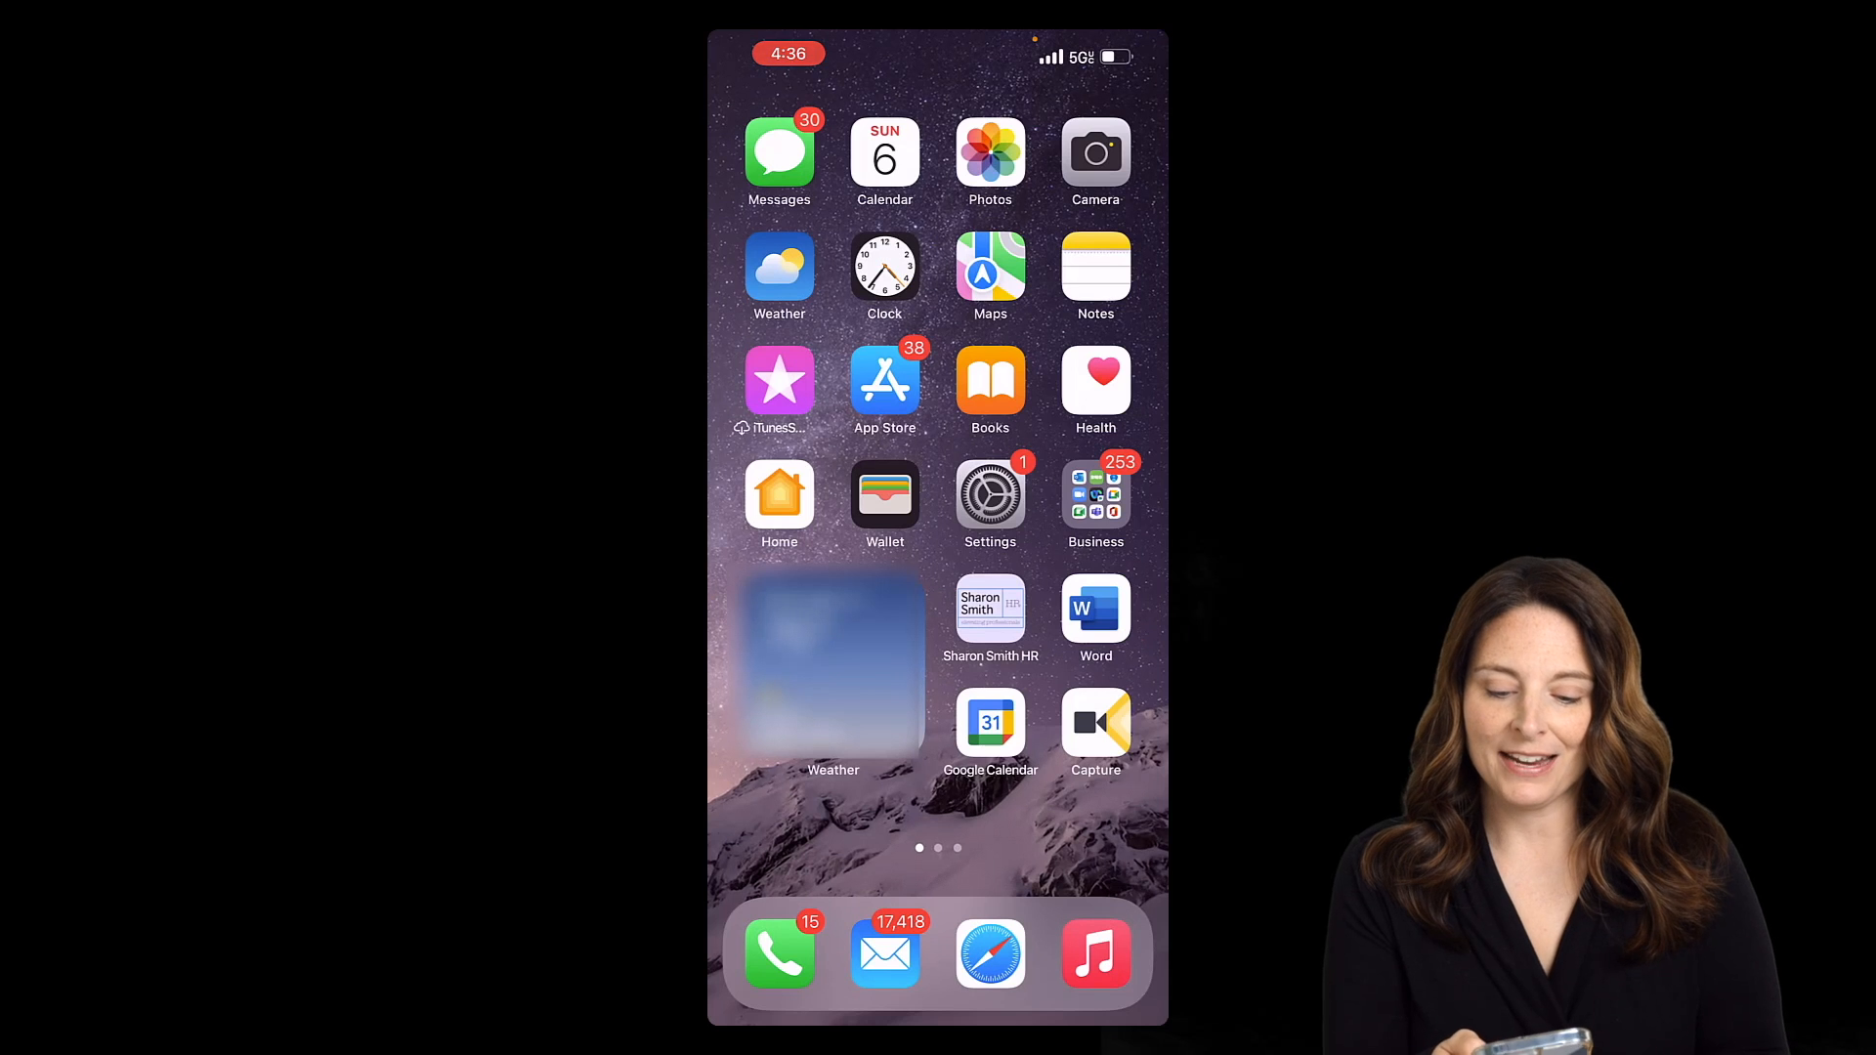
- Open Google Calendar on the iPhone and open the 4:30–5 PM Webex meeting event
{"action": "left_click", "coordinate": [1094, 495]}
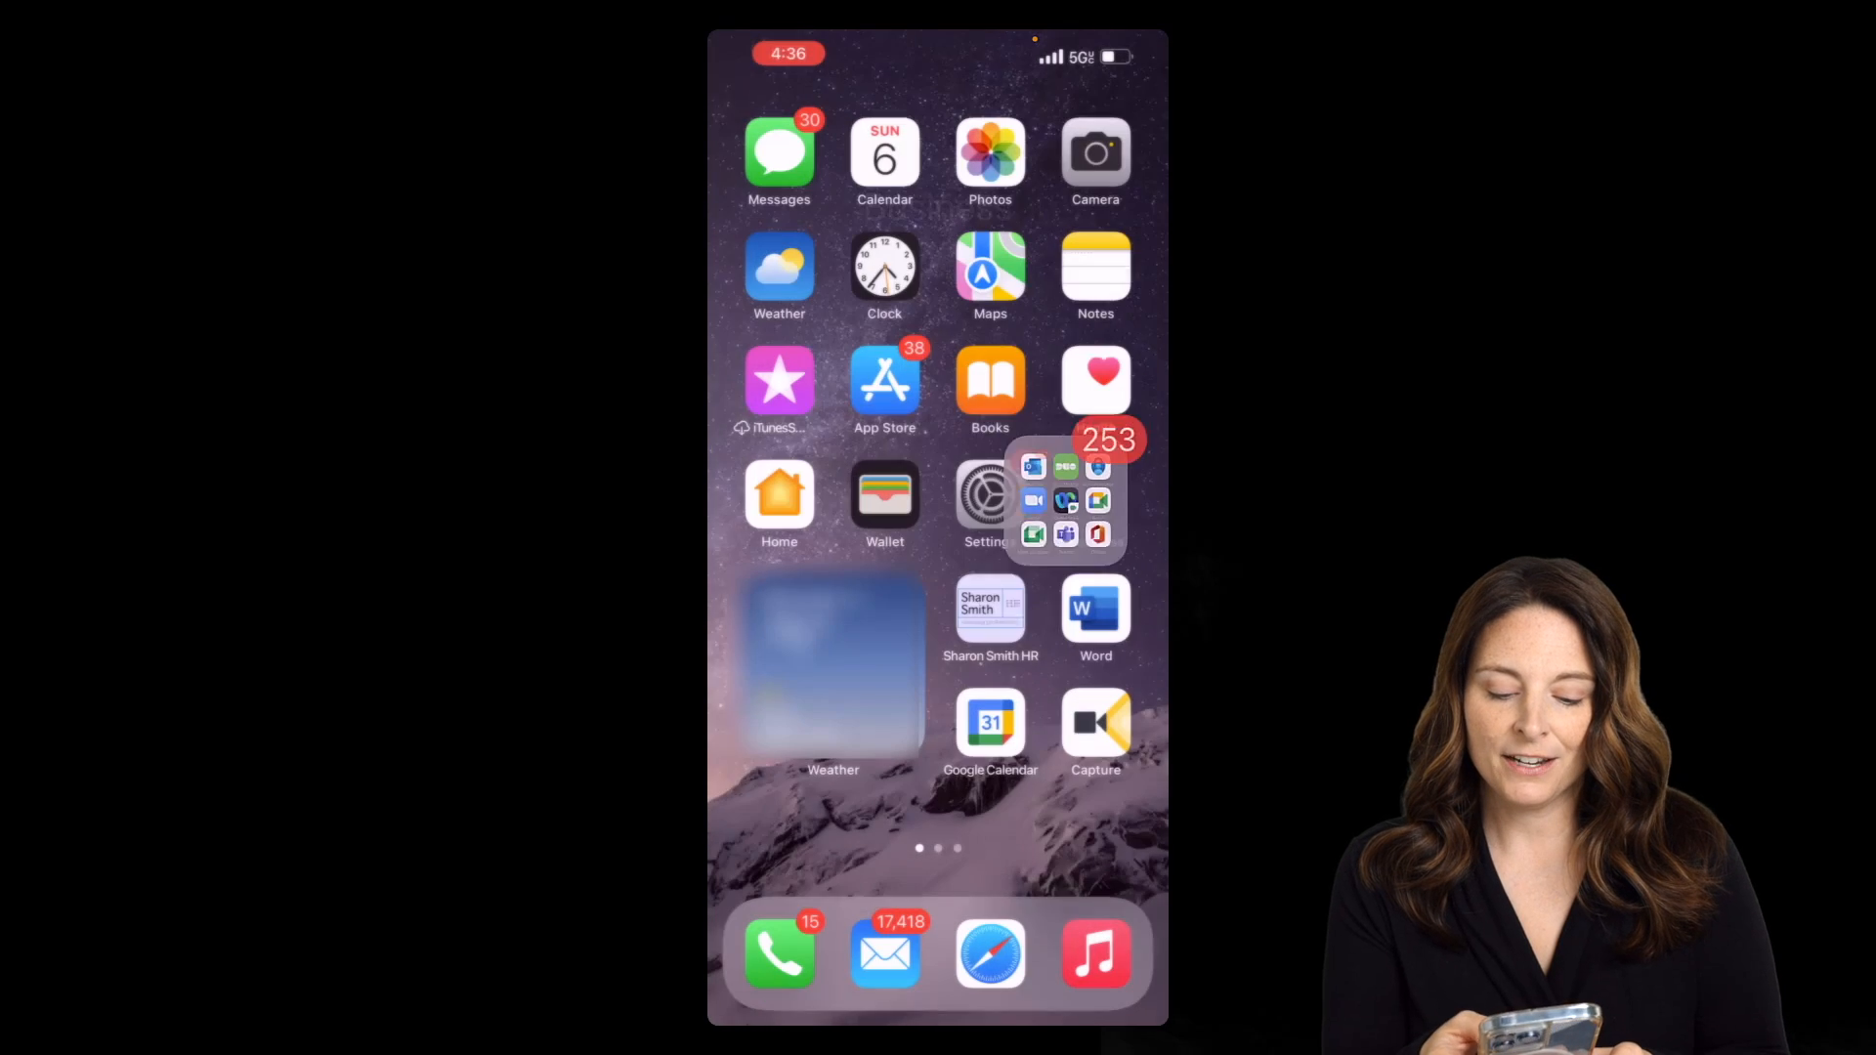
{"action": "left_click", "coordinate": [990, 721]}
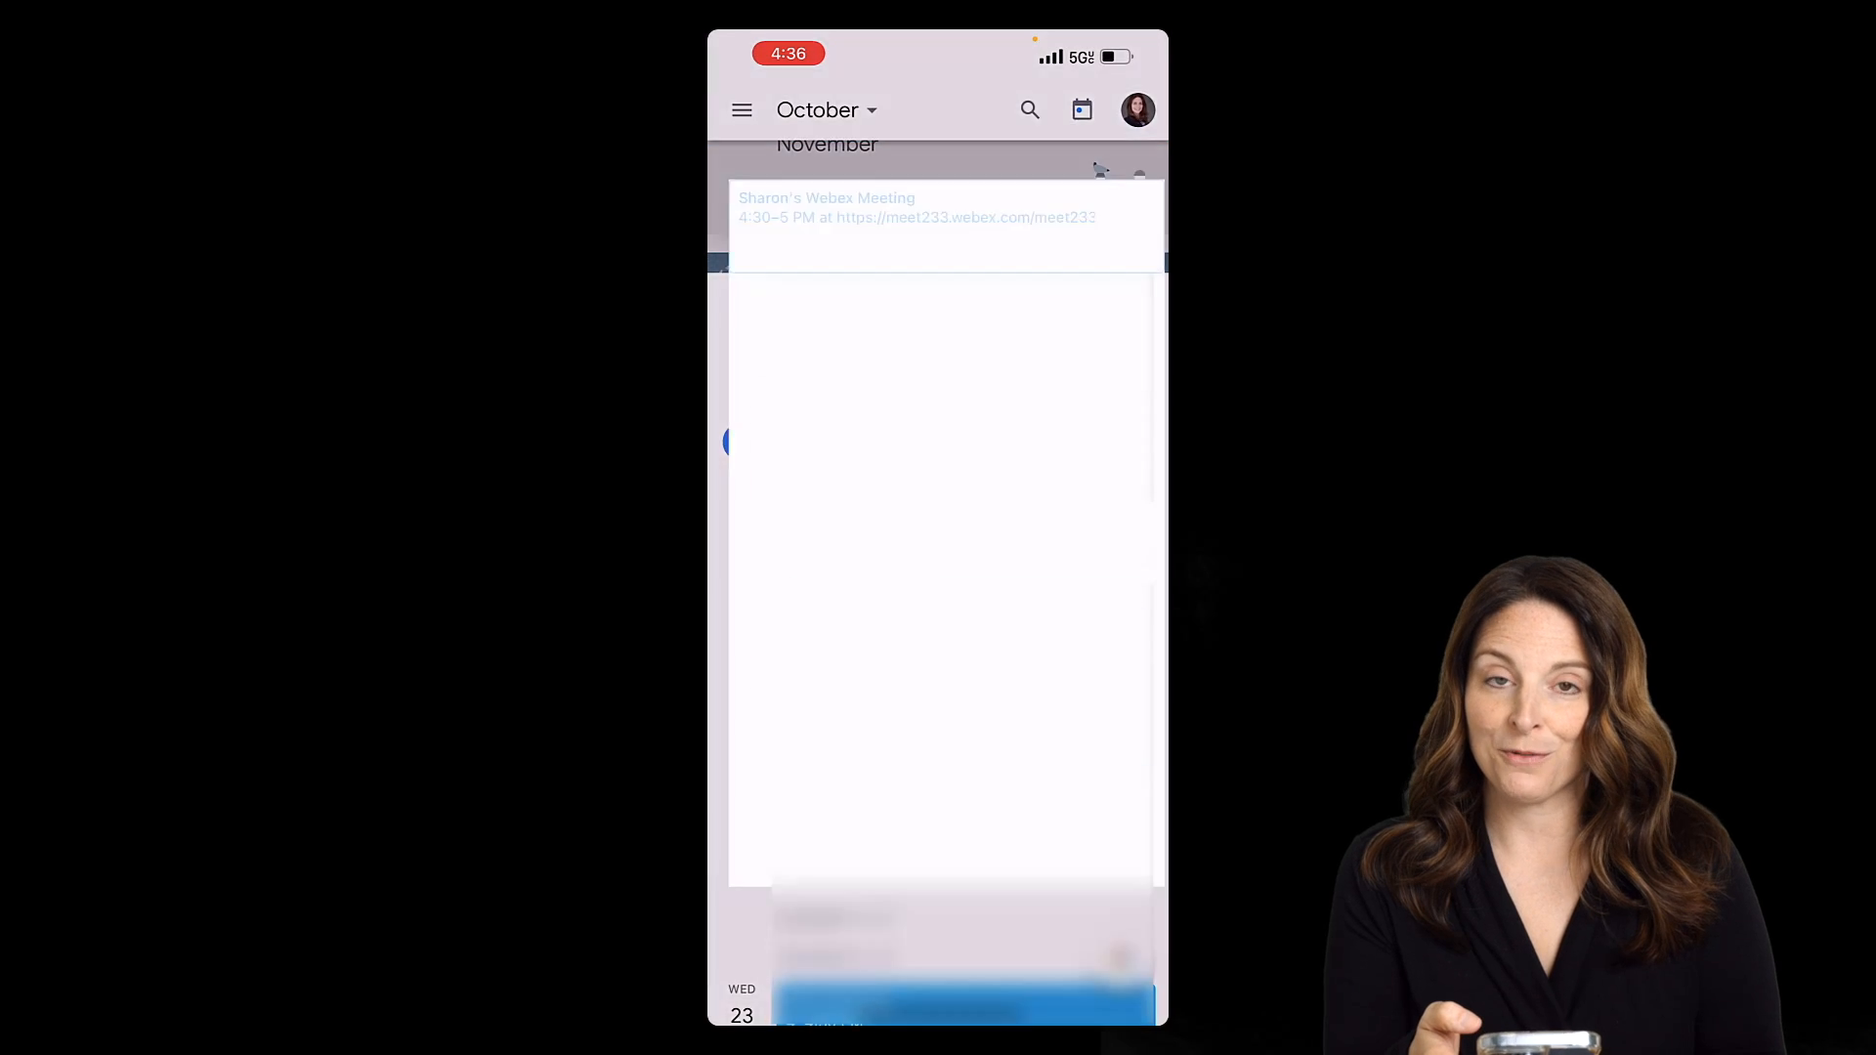
{"action": "left_click", "coordinate": [826, 207]}
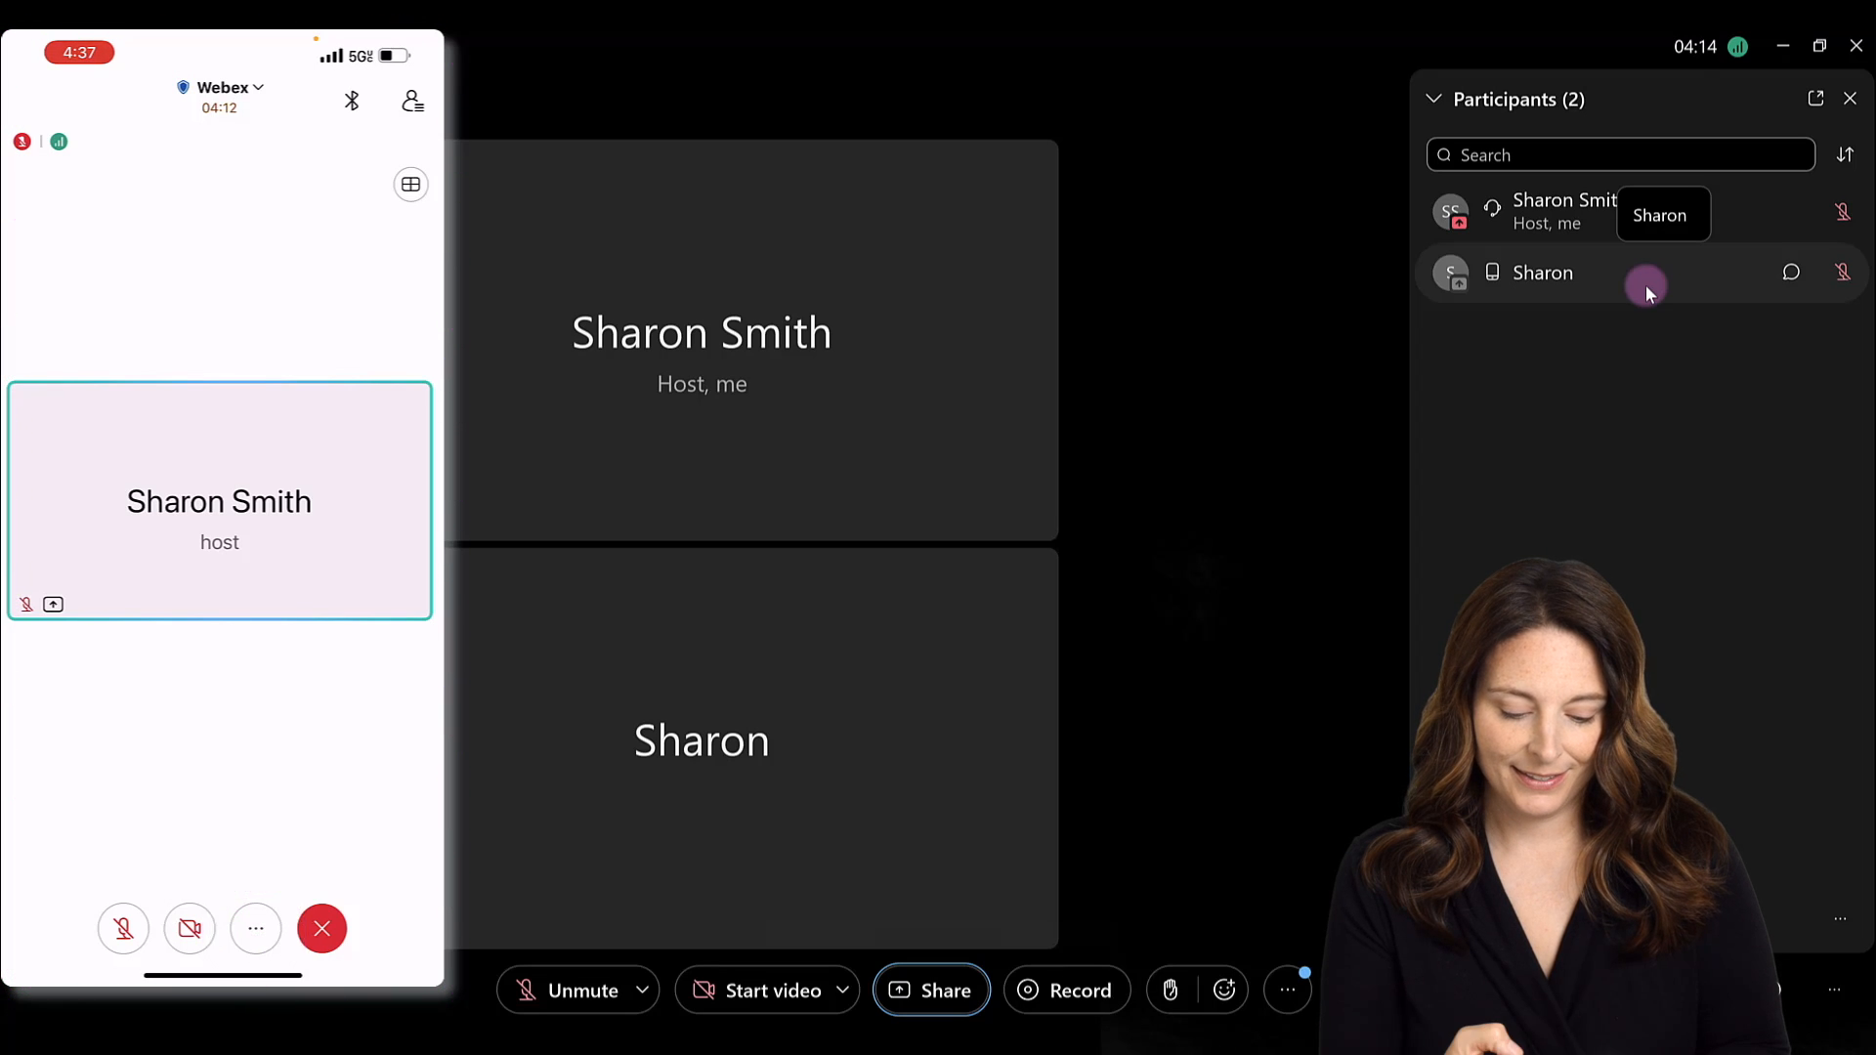
- Share the phone's screen into the meeting via Share Content and Start Broadcast
{"action": "left_click", "coordinate": [255, 928]}
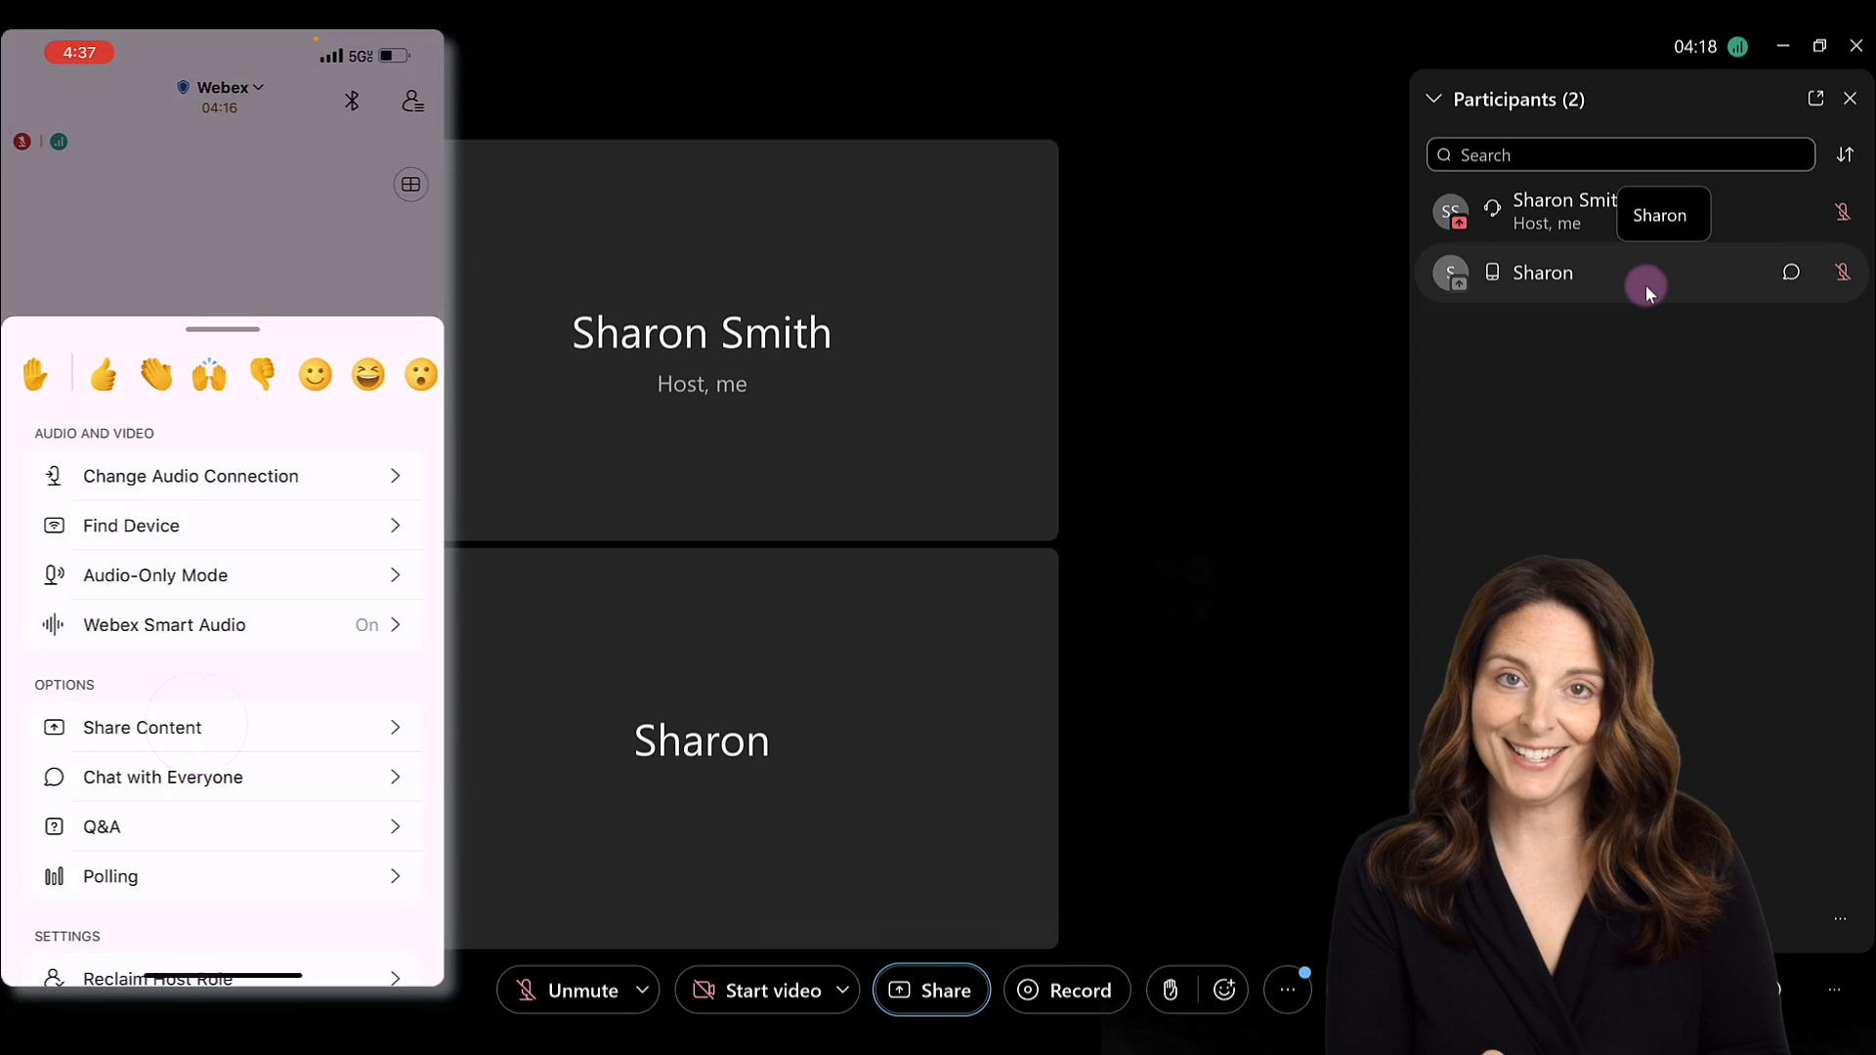
{"action": "left_click", "coordinate": [140, 727]}
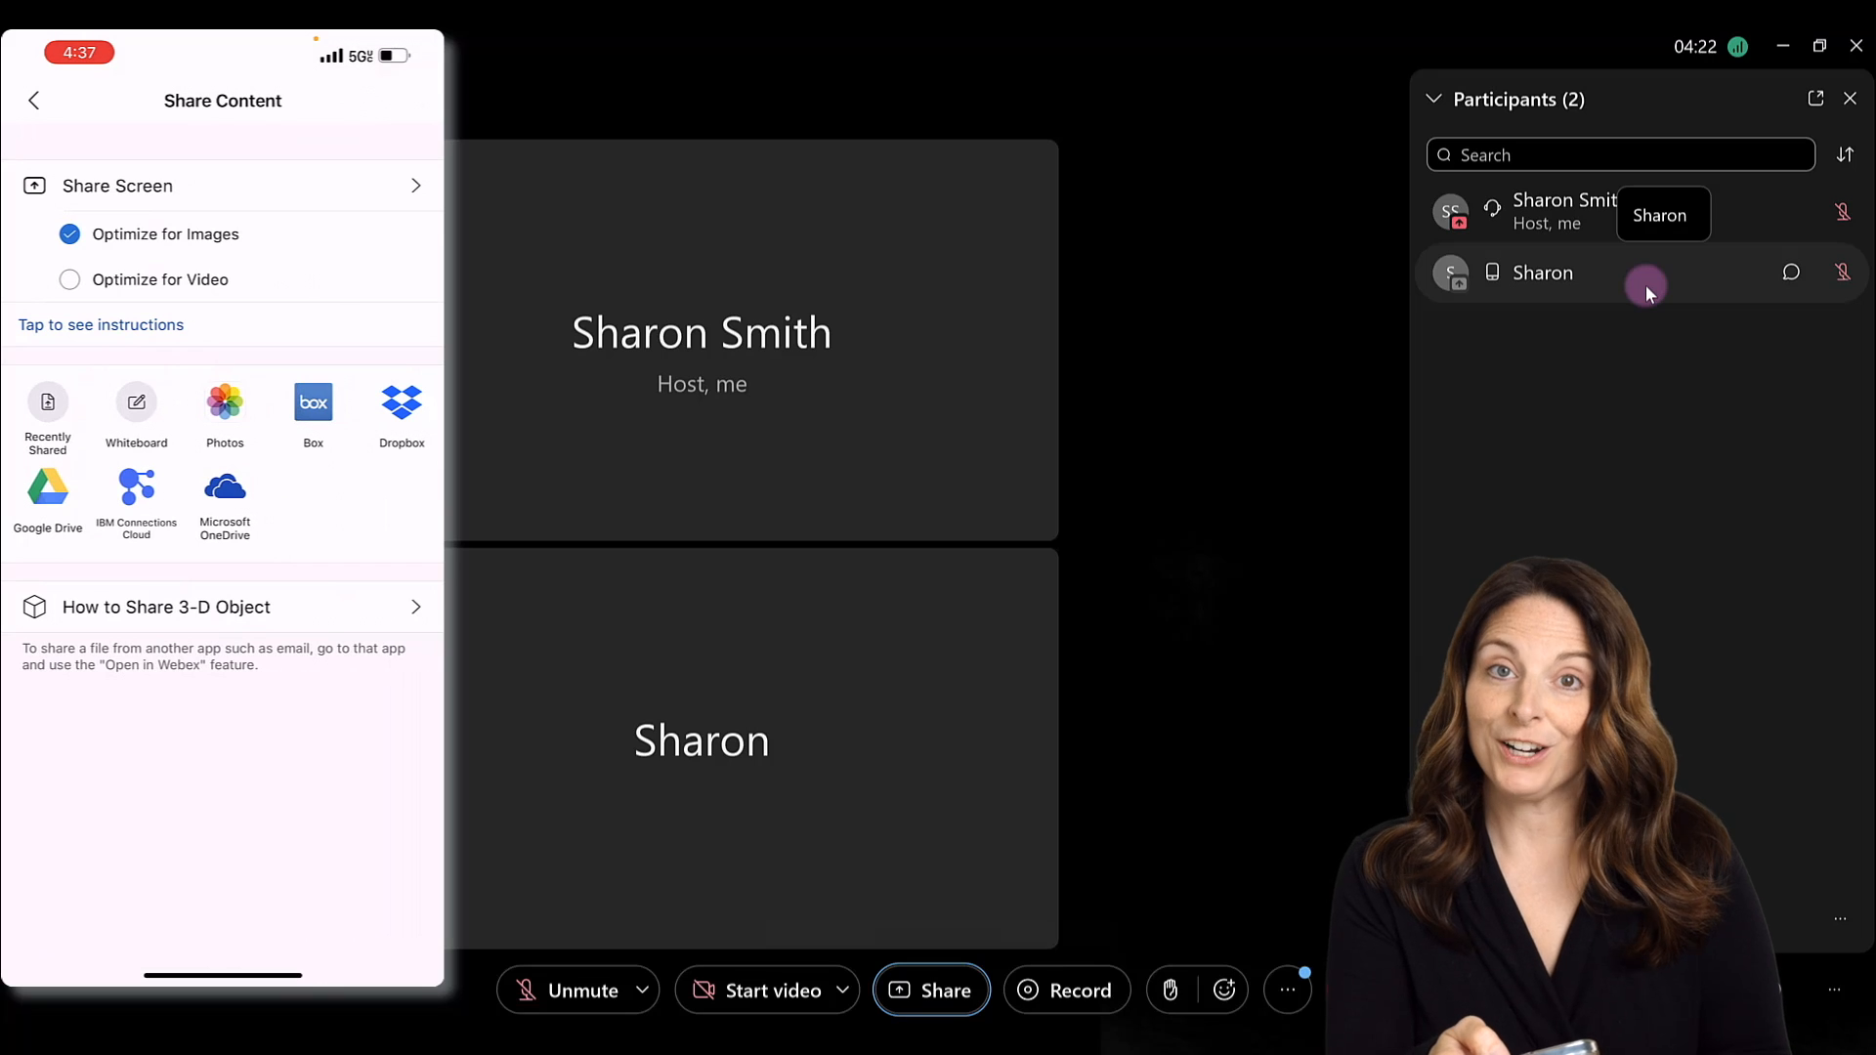
{"action": "left_click", "coordinate": [116, 185]}
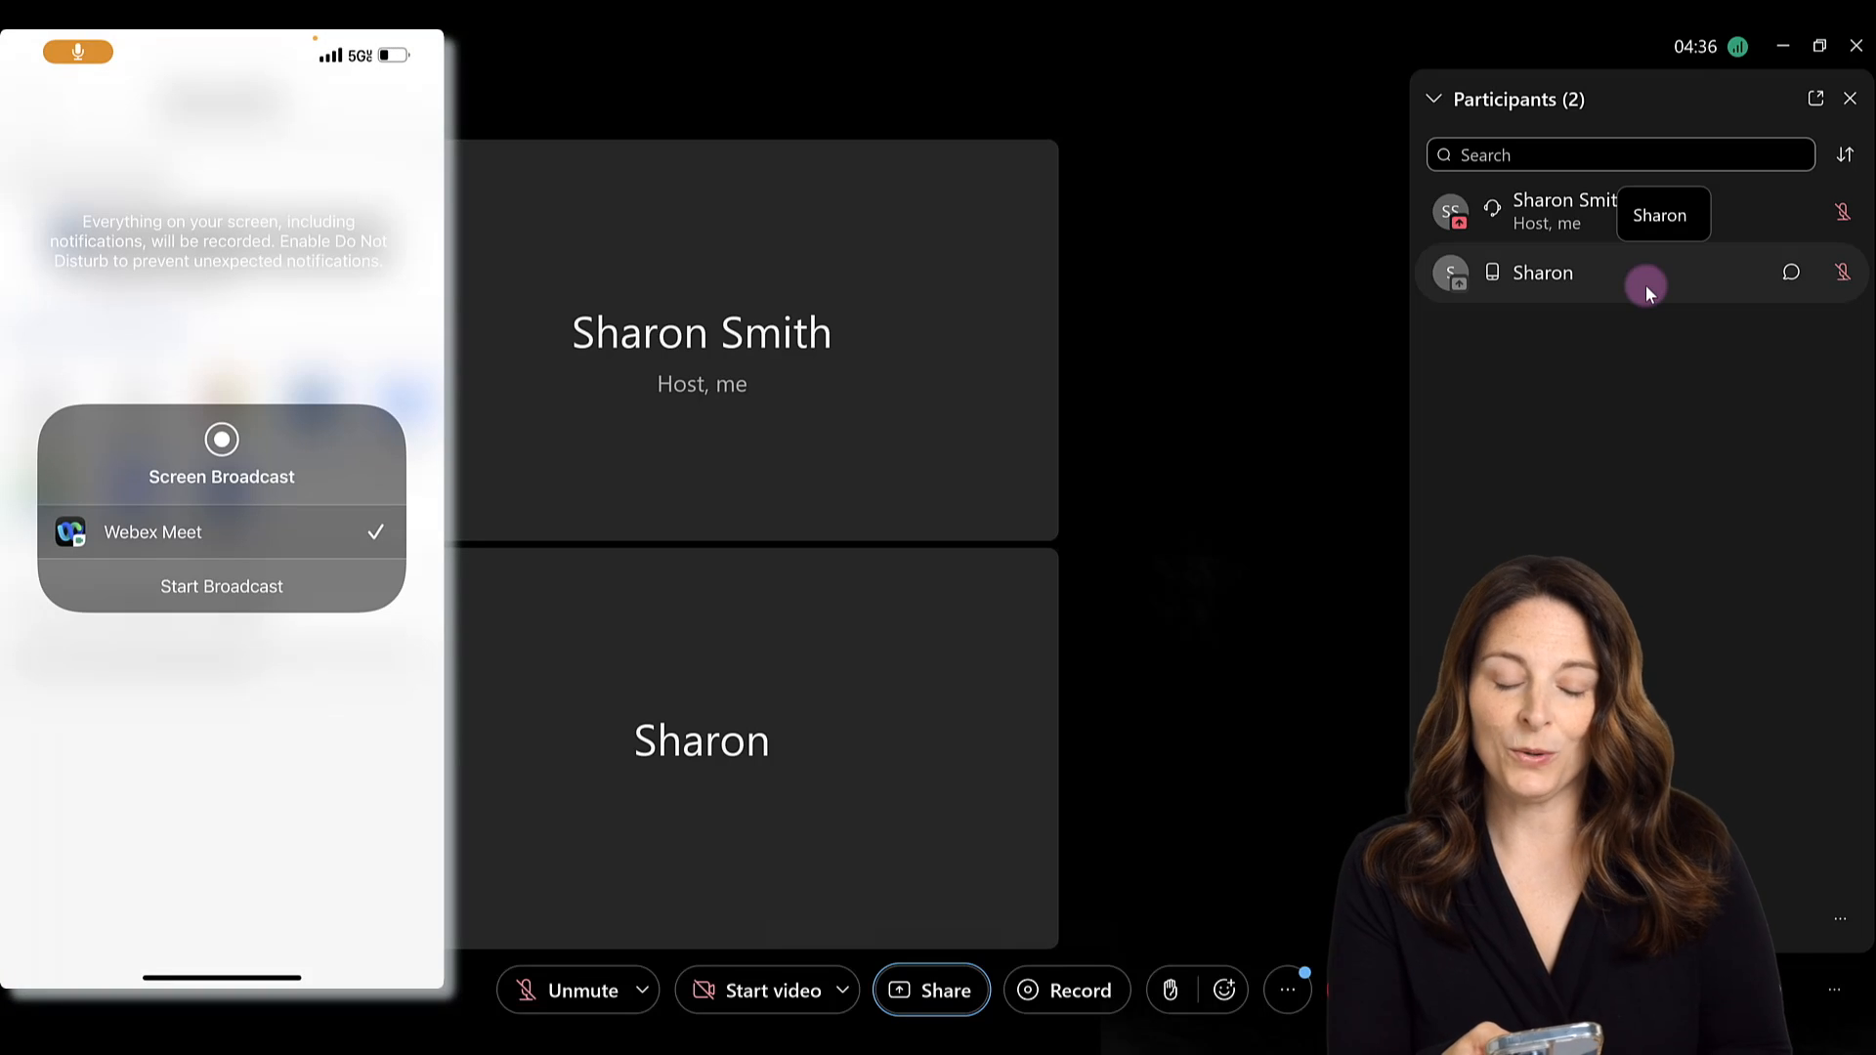
{"action": "left_click", "coordinate": [377, 531]}
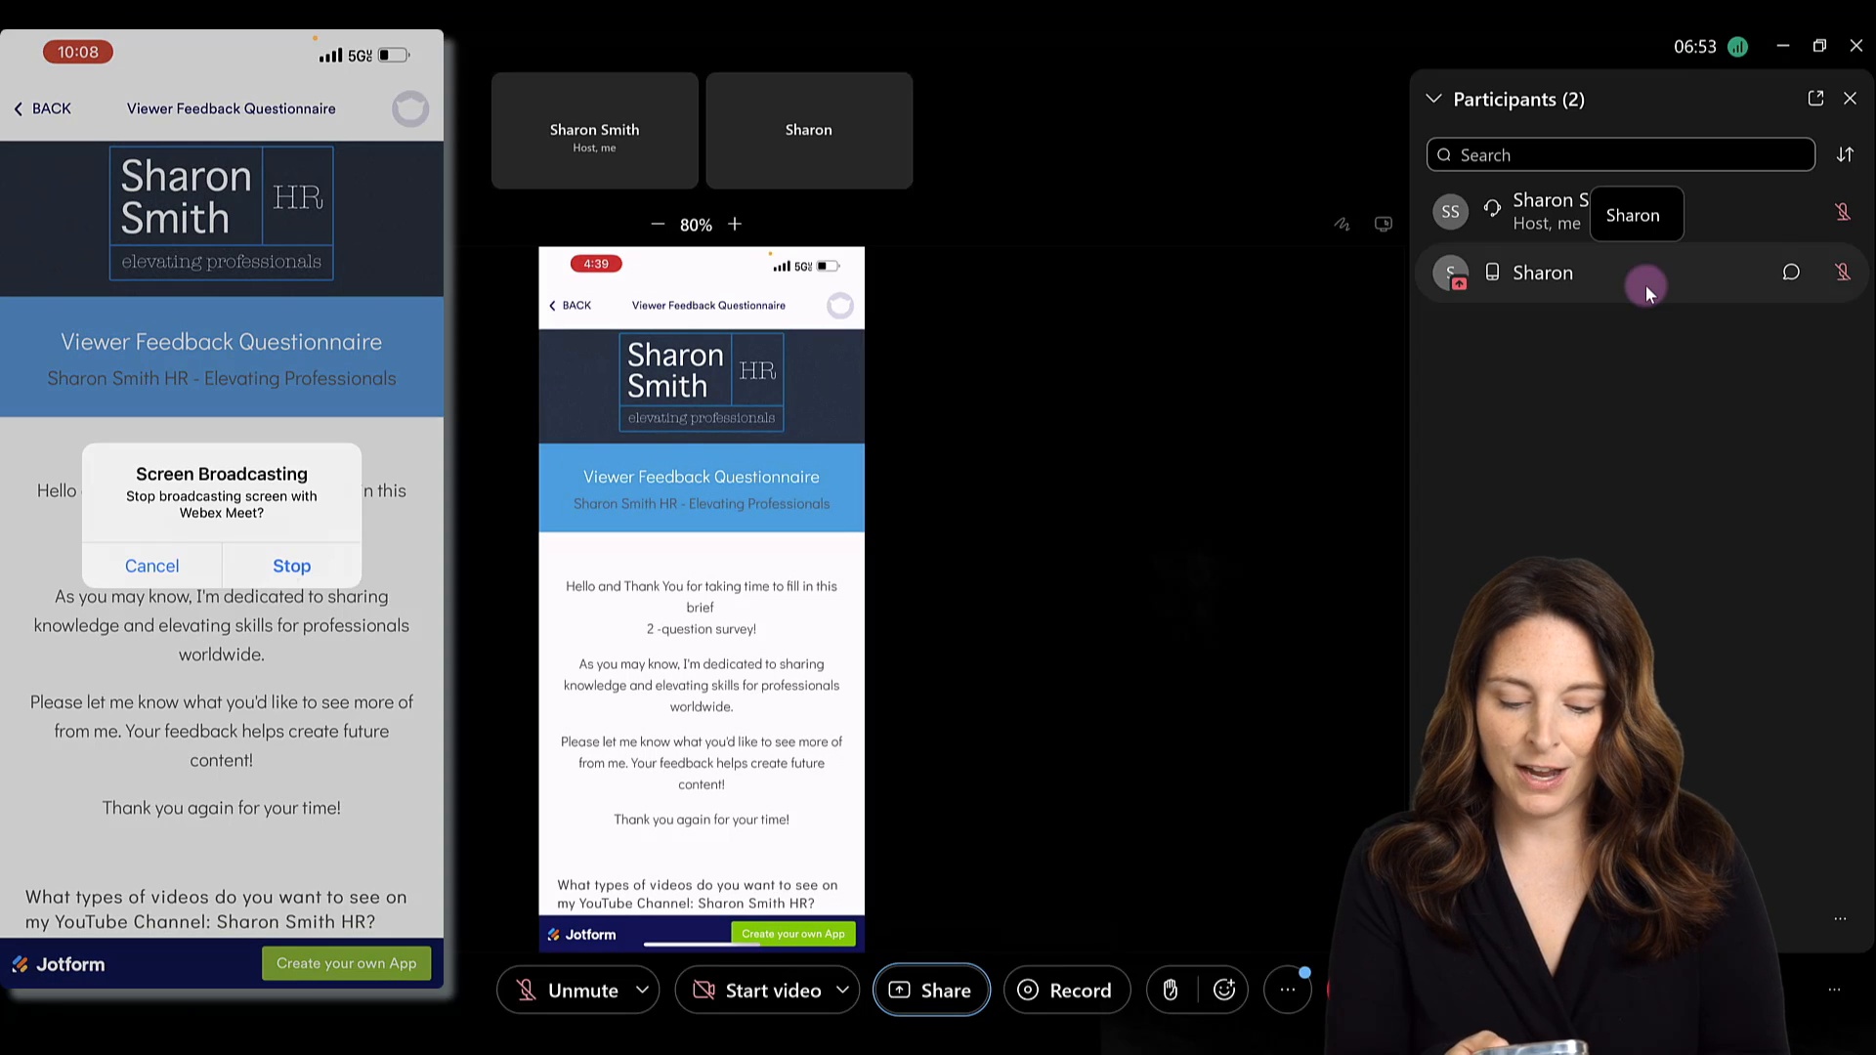
- Stop the phone's screen broadcast from the Screen Broadcasting alert
{"action": "left_click", "coordinate": [292, 566]}
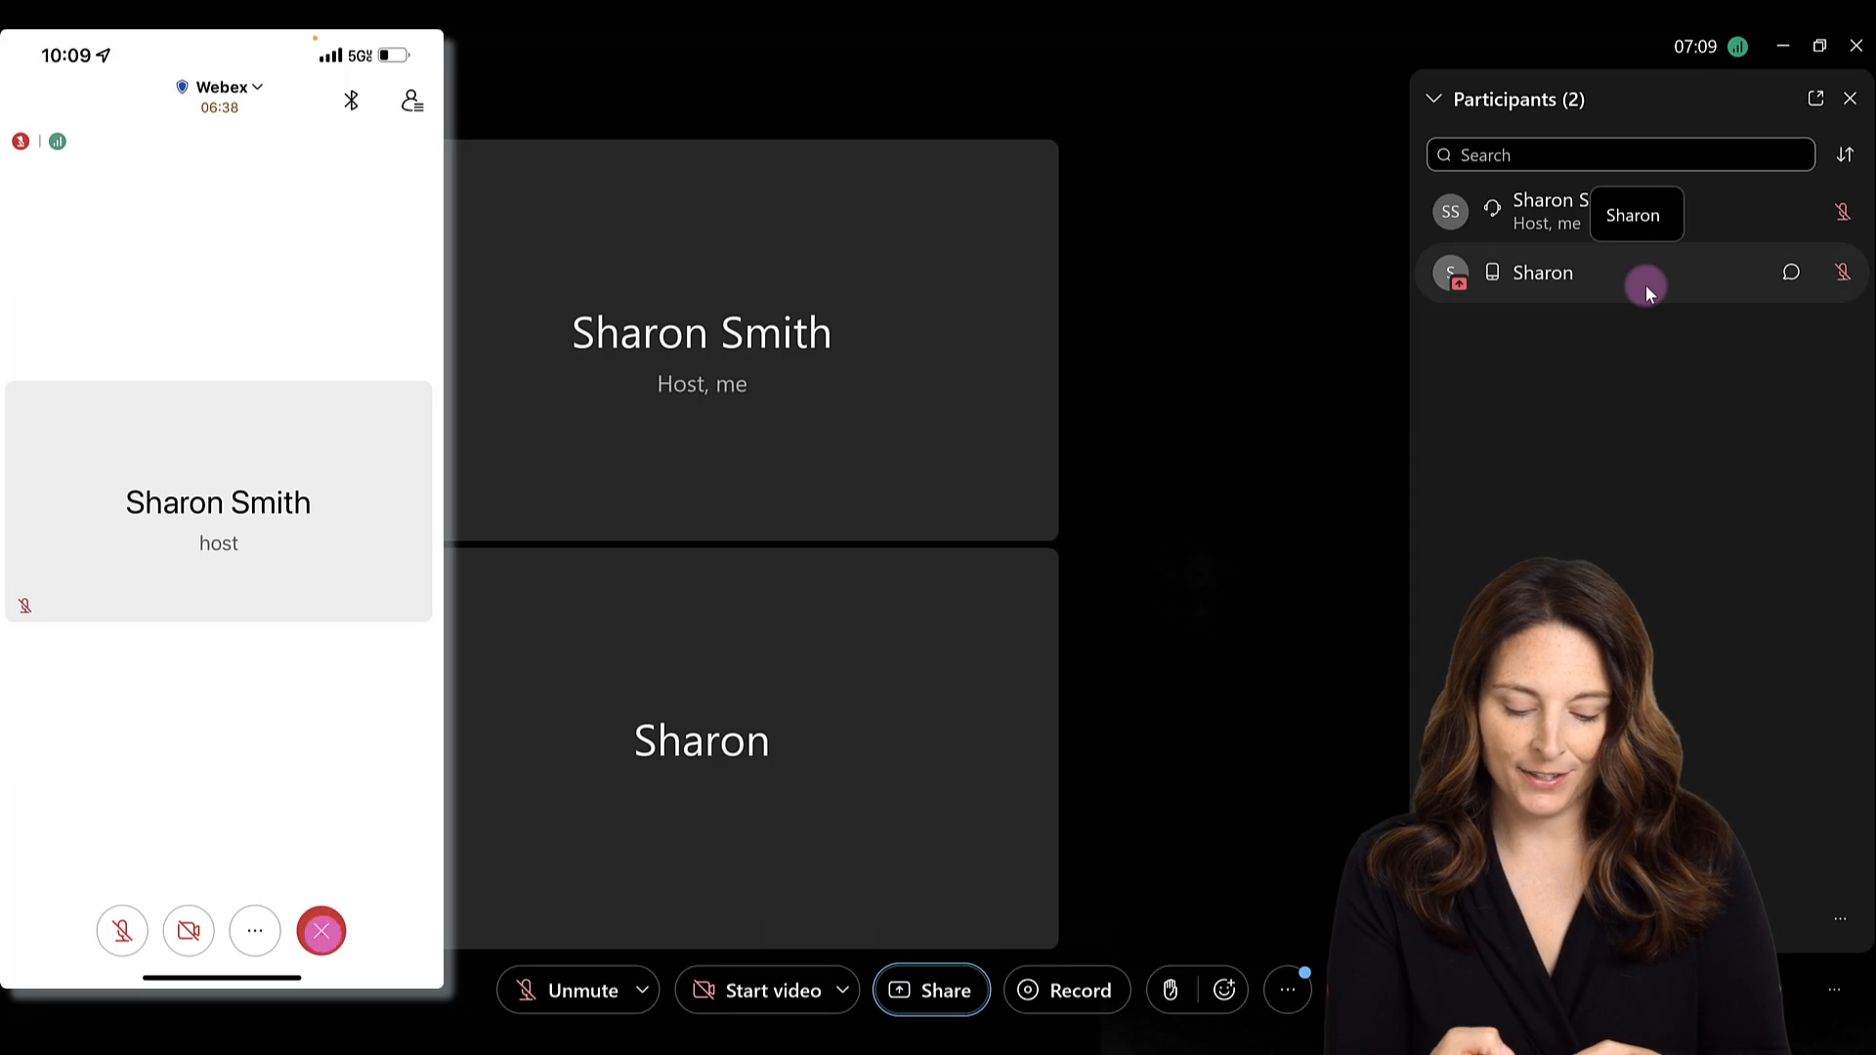
- Bring up the Leave Meeting prompt on the phone
{"action": "left_click", "coordinate": [321, 931]}
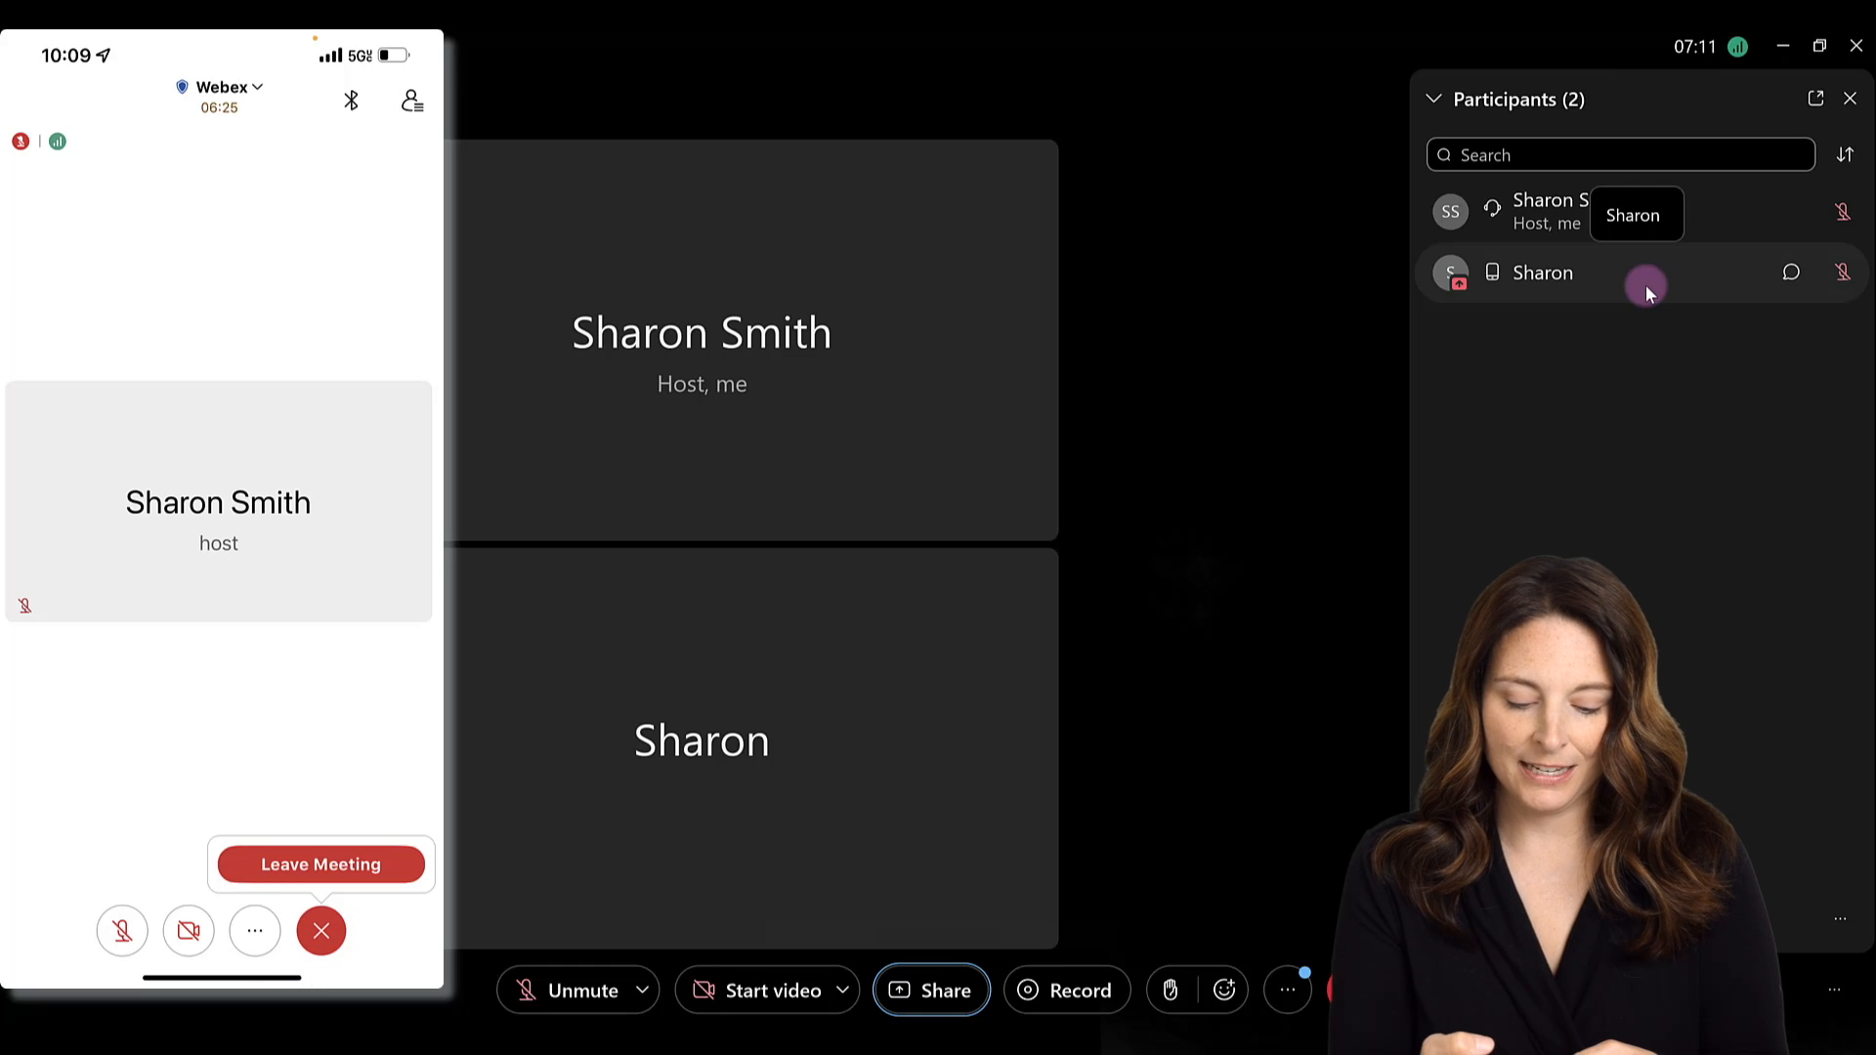